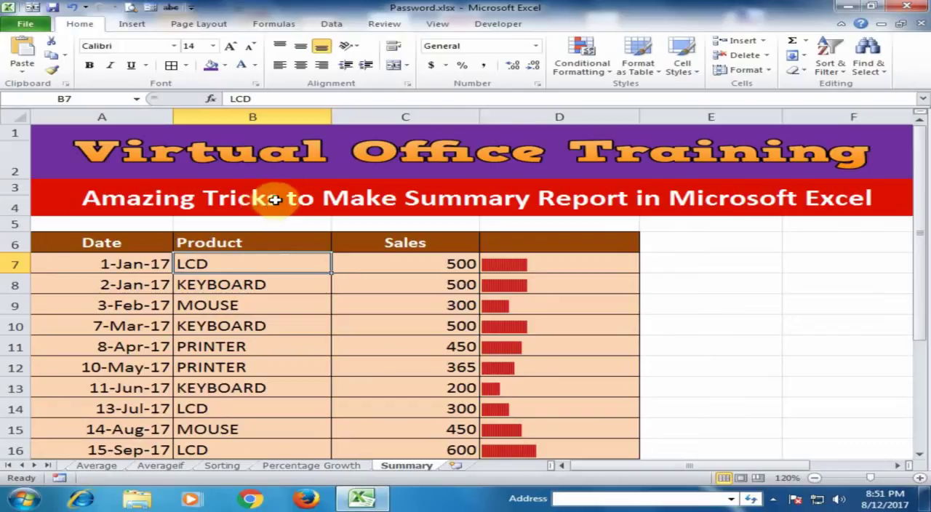
{"action": "mouse_move", "coordinate": [393, 227]}
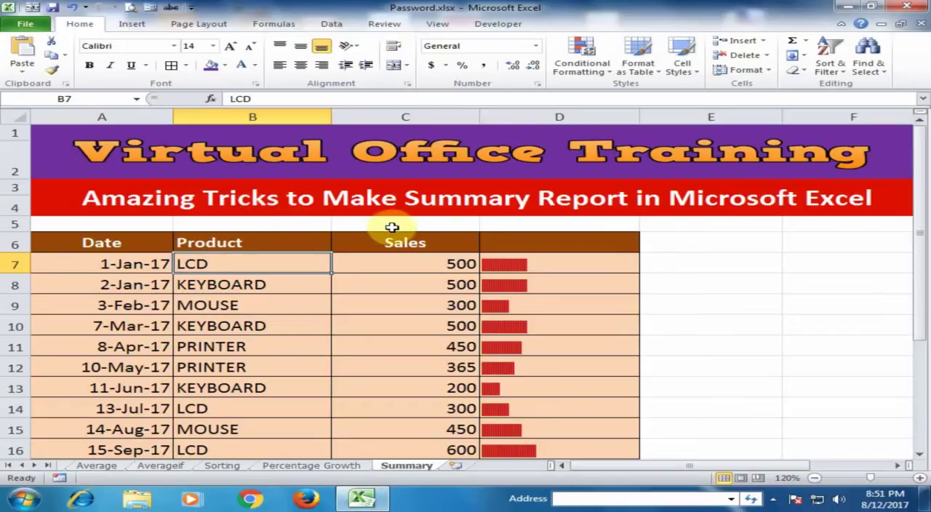
{"action": "mouse_move", "coordinate": [452, 228]}
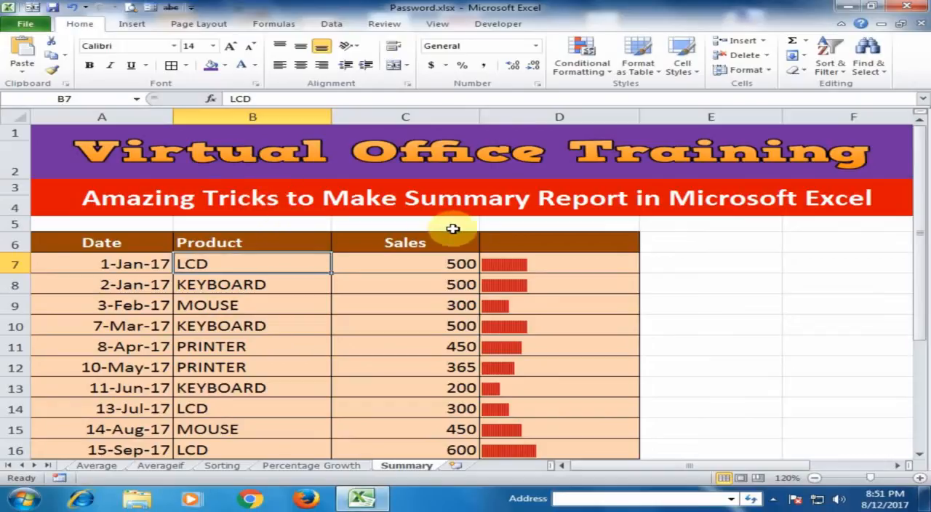
Point out the Sales header, first date, first sales amount and Keyboard entry in the data.
{"action": "left_click", "coordinate": [252, 243]}
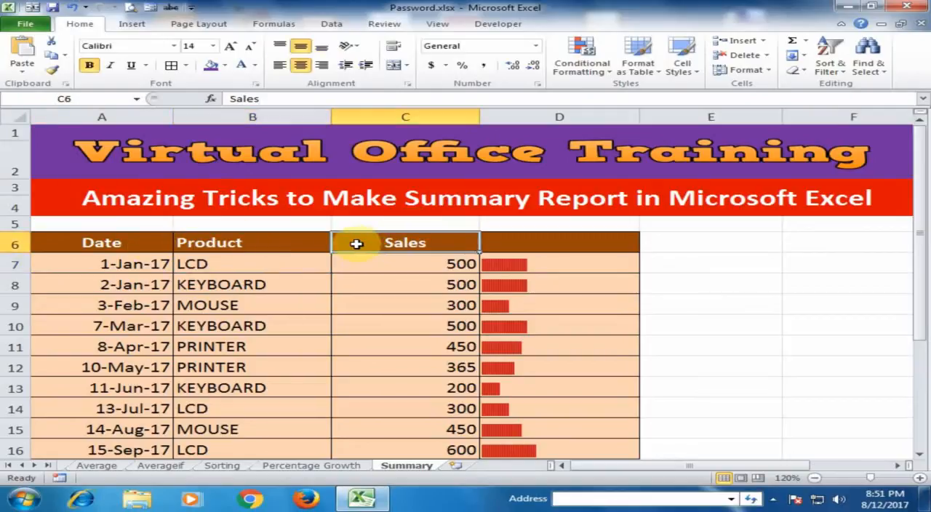
{"action": "left_click", "coordinate": [102, 263]}
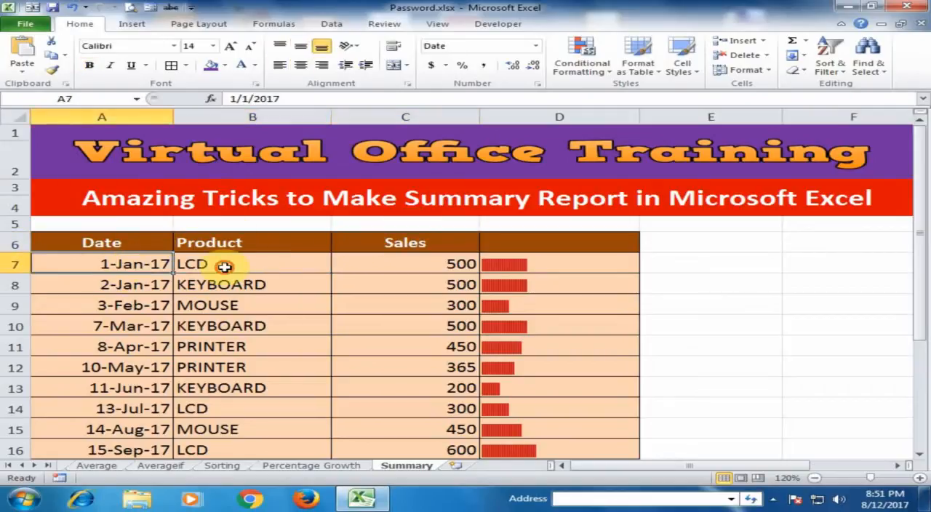
{"action": "left_click", "coordinate": [378, 265]}
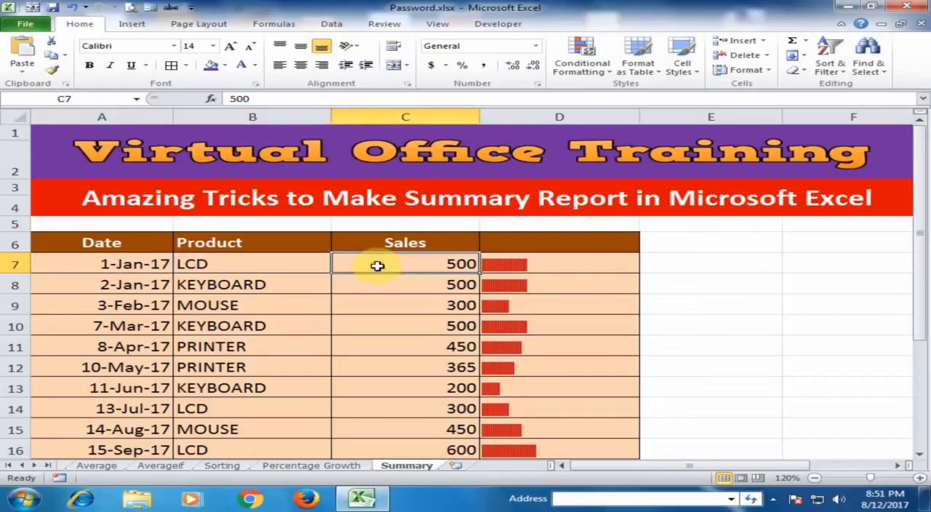
{"action": "left_click", "coordinate": [102, 284]}
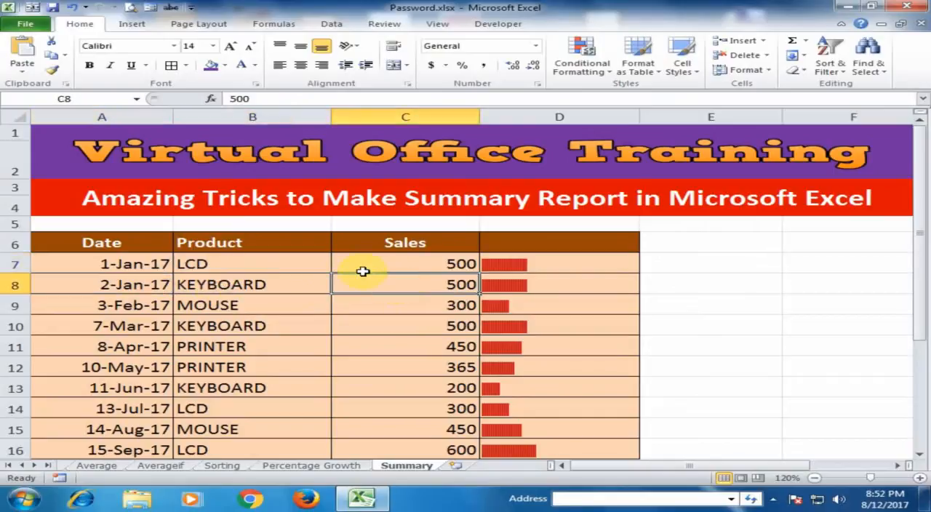
Scroll to the Summary Report table and select the LCD Shipments cell.
{"action": "scroll", "scroll_direction": "down", "scroll_amount": 3}
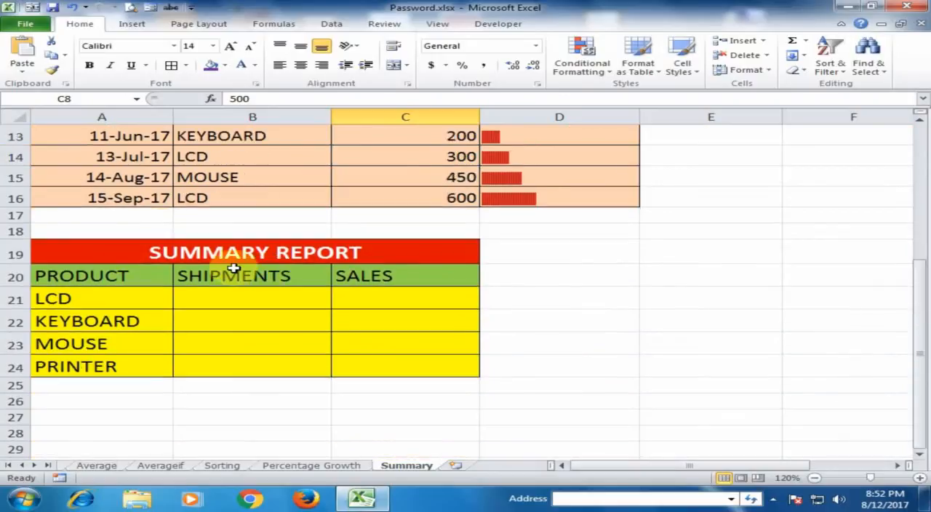
{"action": "mouse_move", "coordinate": [212, 254]}
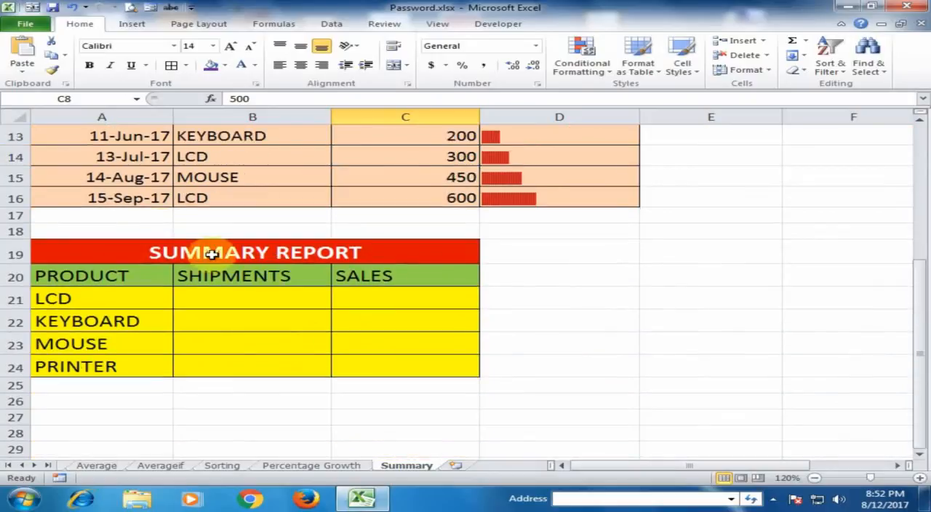
{"action": "left_click", "coordinate": [80, 276]}
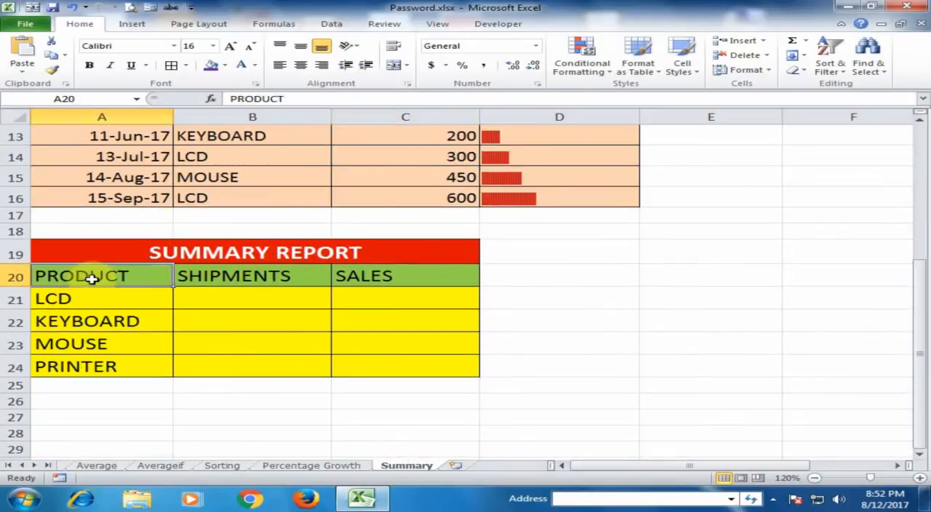
{"action": "mouse_move", "coordinate": [69, 299]}
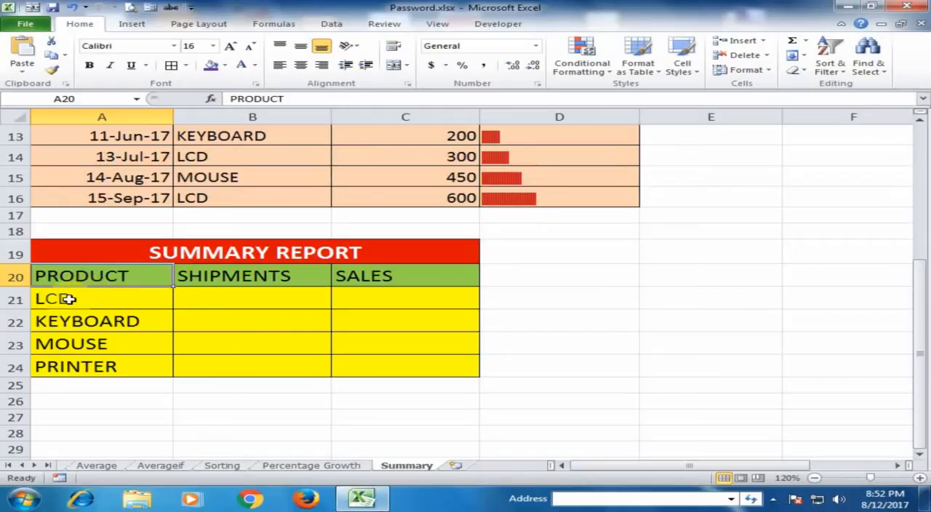
{"action": "left_click", "coordinate": [218, 298]}
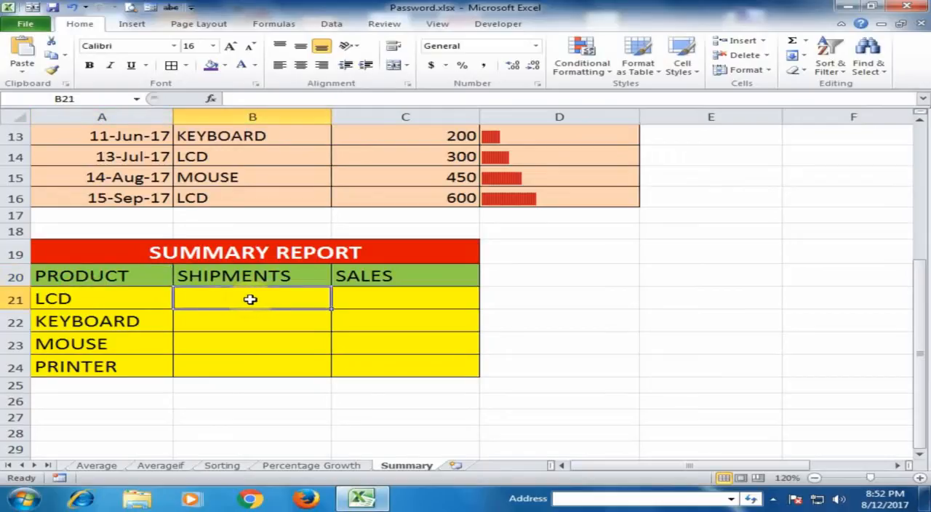
{"action": "mouse_move", "coordinate": [84, 303]}
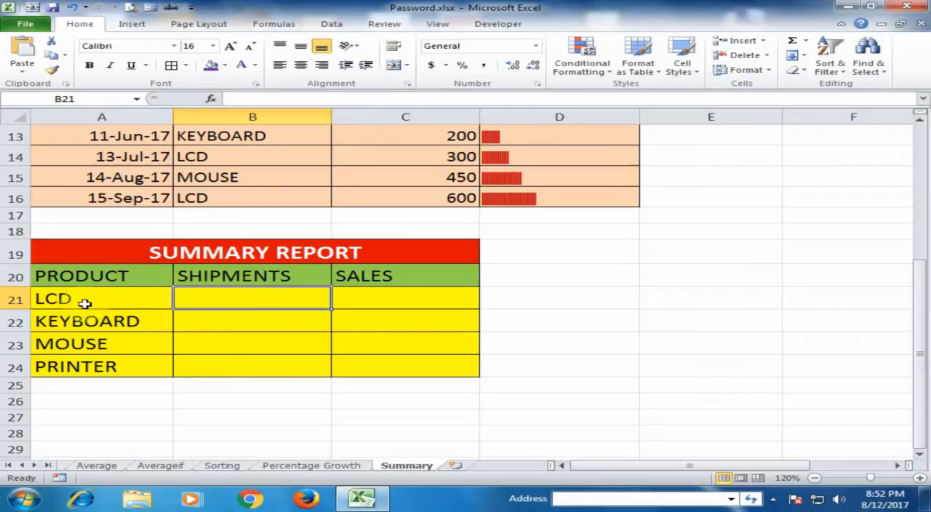
{"action": "mouse_move", "coordinate": [127, 326]}
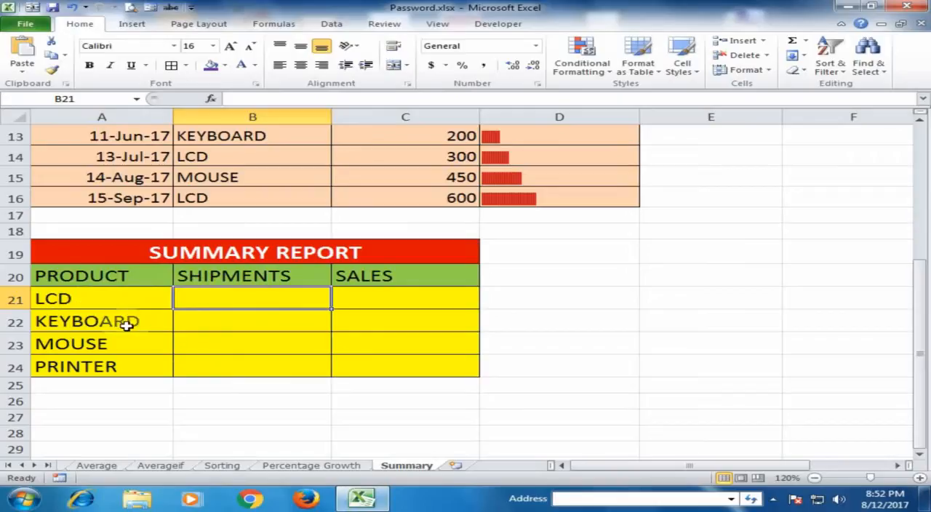
{"action": "mouse_move", "coordinate": [236, 320]}
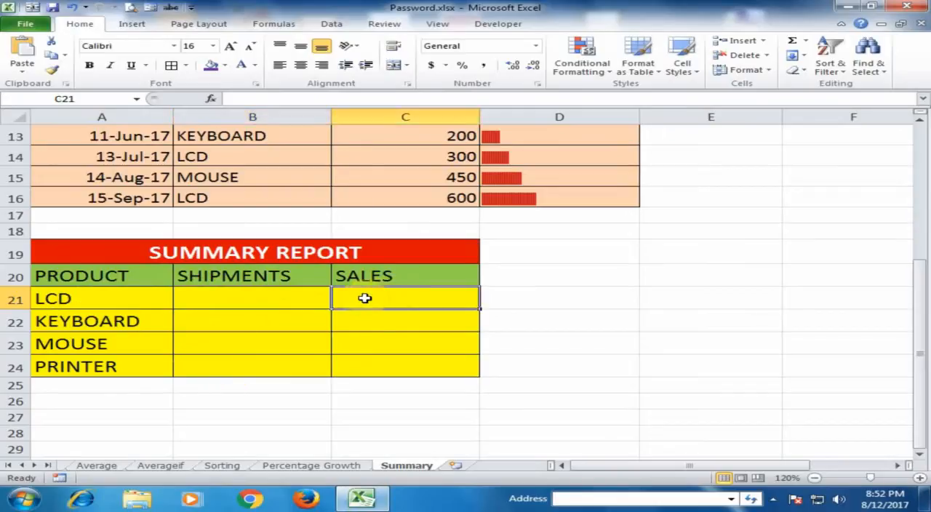
{"action": "mouse_move", "coordinate": [46, 286]}
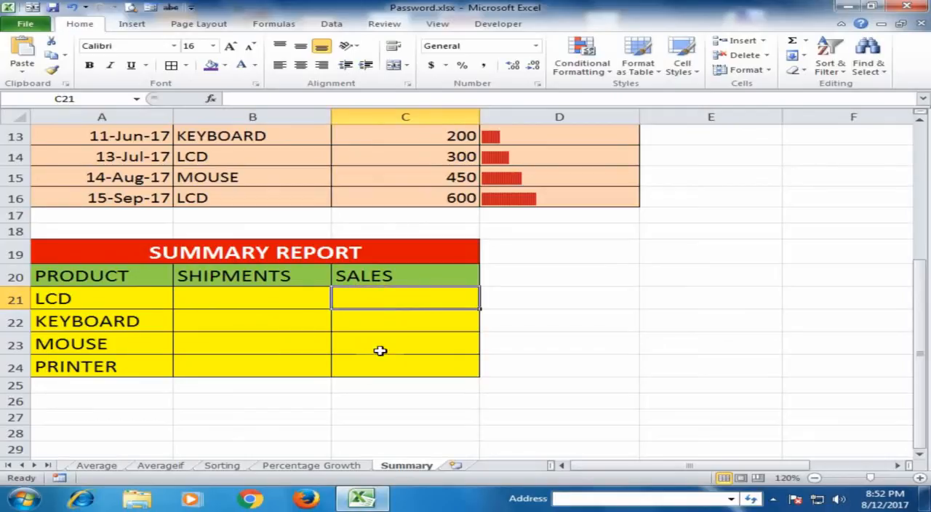
{"action": "left_click", "coordinate": [215, 297]}
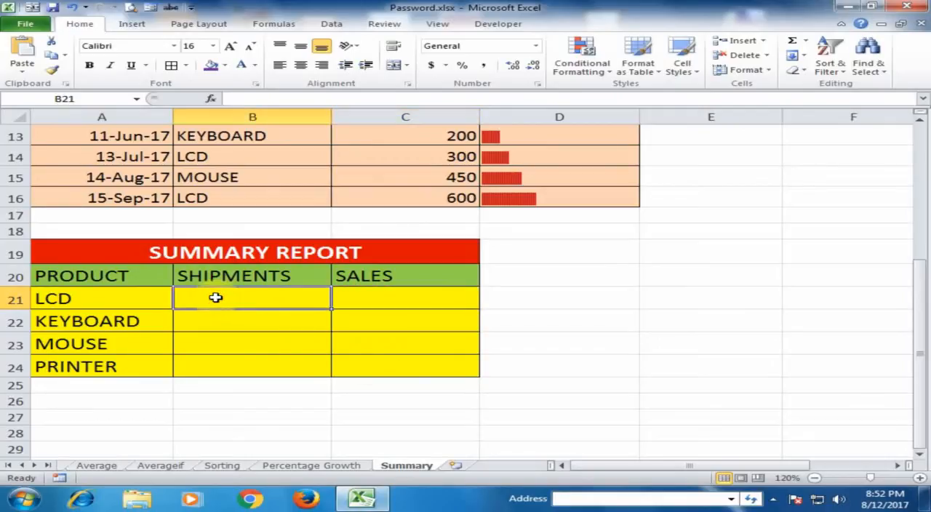
{"action": "mouse_move", "coordinate": [151, 292]}
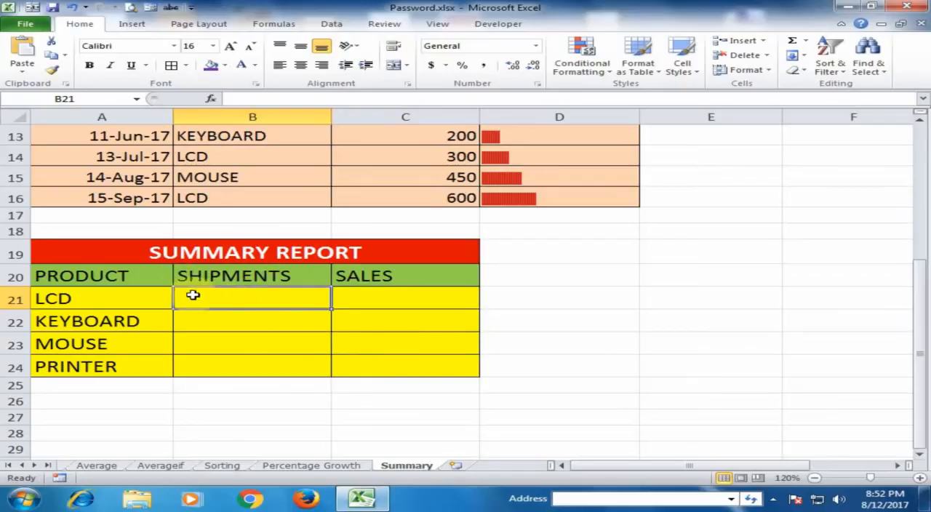
Type =COUNTIF( into the LCD Shipments cell B21.
{"action": "type", "text": "="}
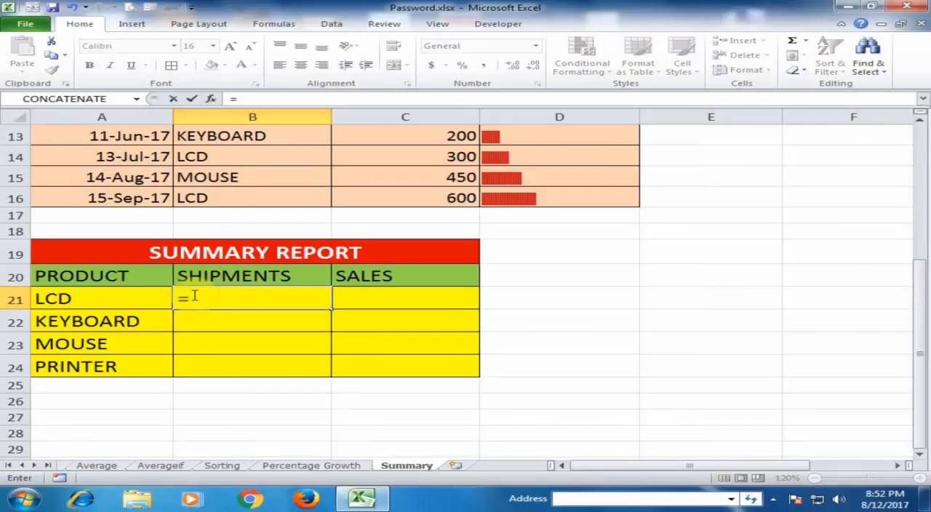
{"action": "type", "text": "coun"}
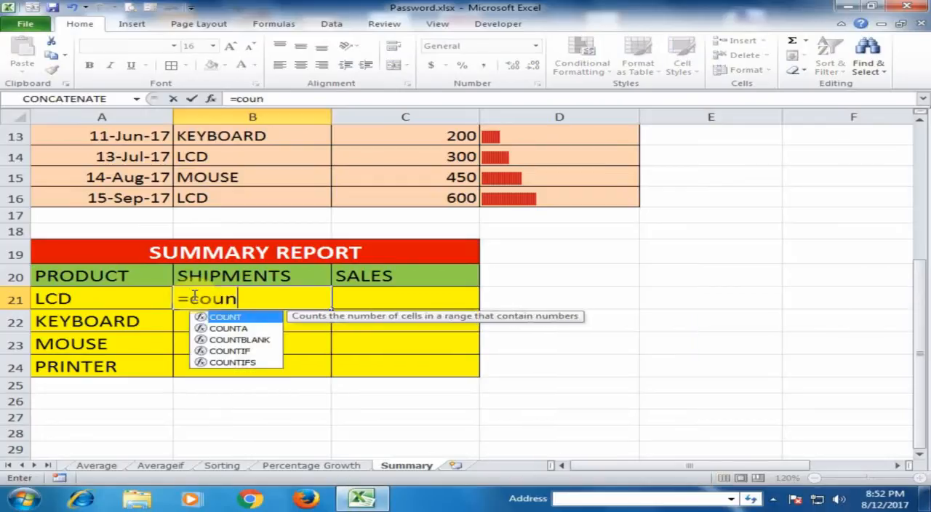
{"action": "type", "text": "tif"}
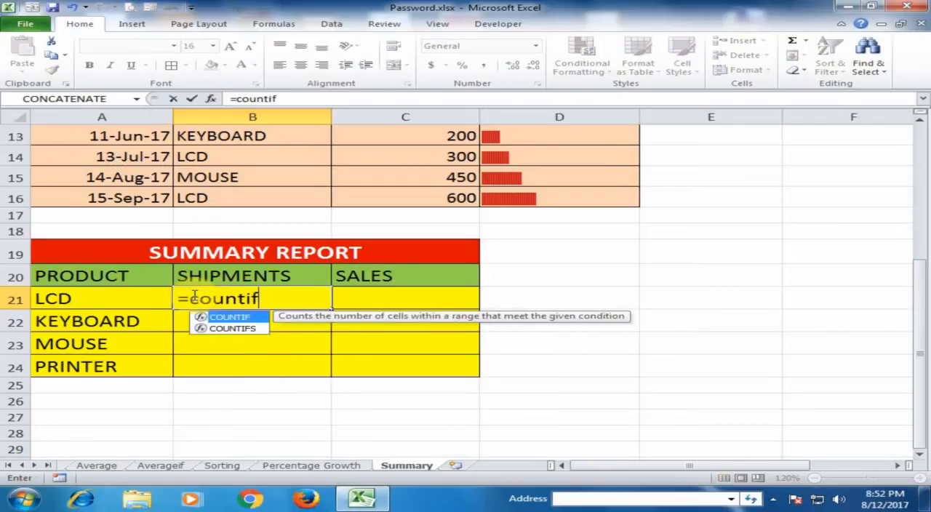
{"action": "type", "text": "("}
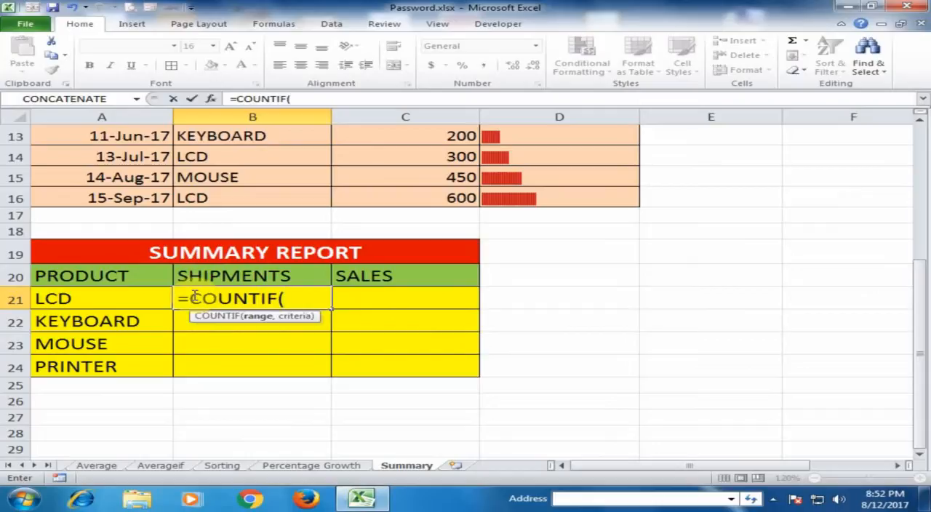
{"action": "mouse_move", "coordinate": [257, 325]}
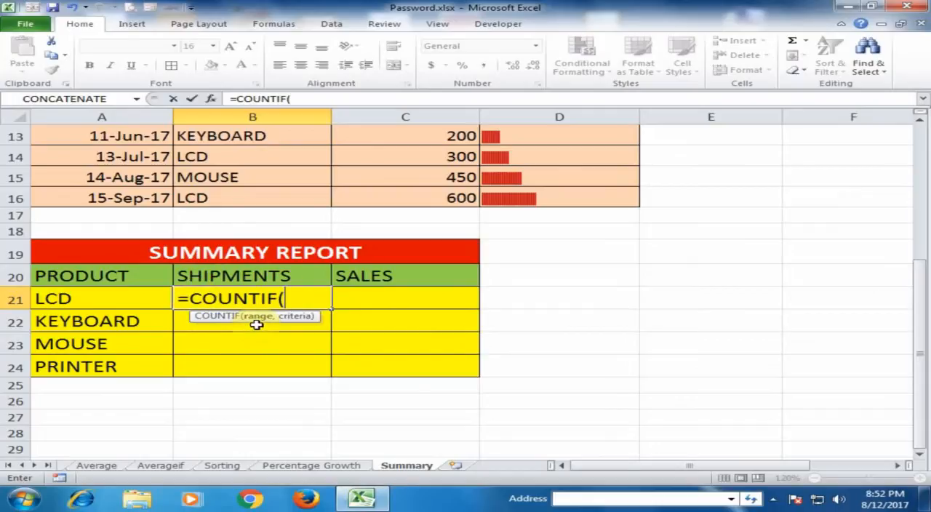
{"action": "mouse_move", "coordinate": [267, 314]}
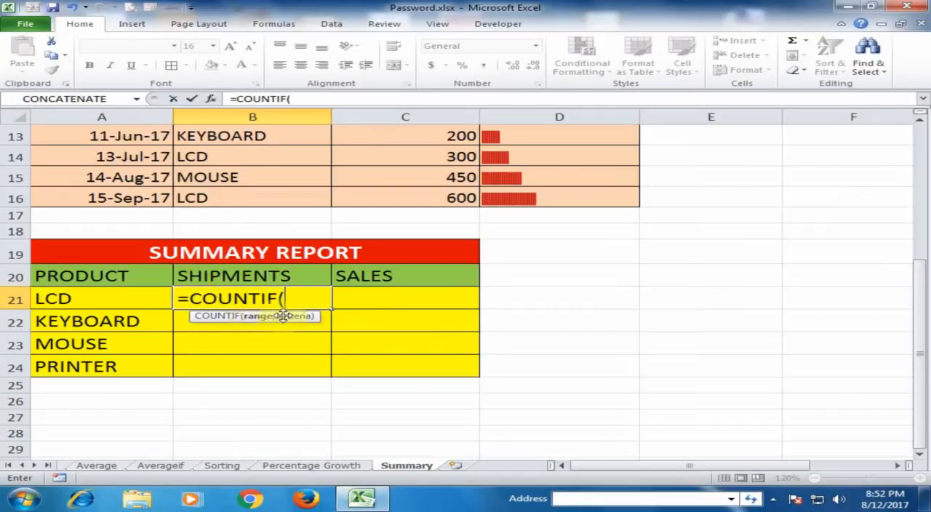
Complete the formula as =COUNTIF($B$7:$B$16,A21) with the product range locked.
{"action": "scroll", "scroll_direction": "up", "scroll_amount": 3}
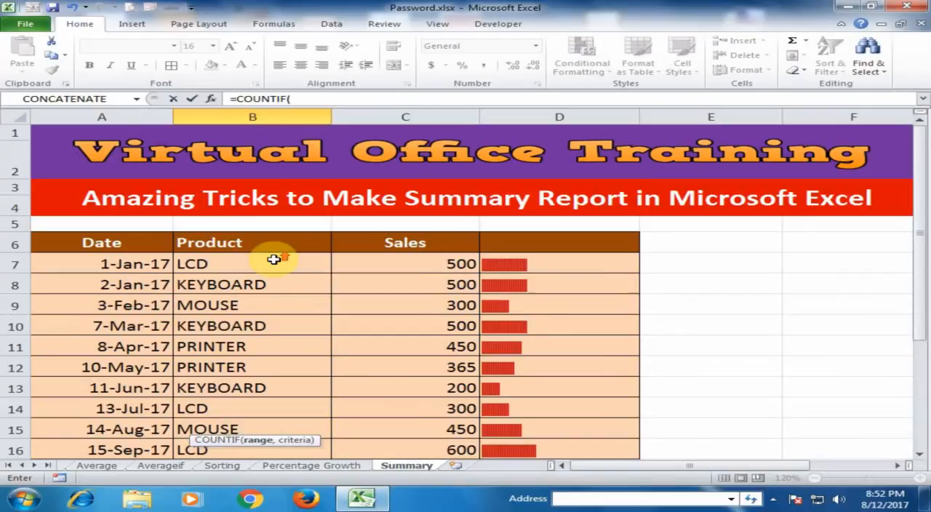
{"action": "left_click_drag", "start_coordinate": [253, 263], "coordinate": [253, 387]}
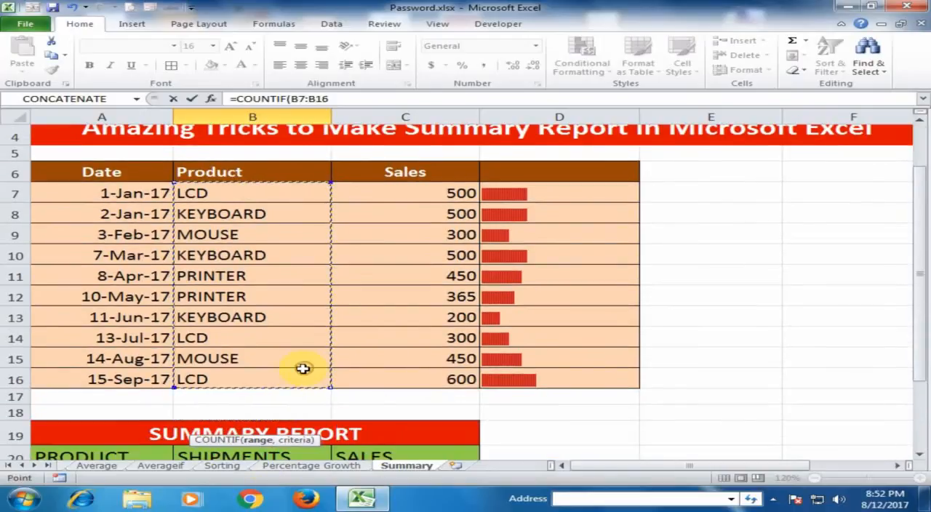
{"action": "scroll", "scroll_direction": "down", "scroll_amount": 3}
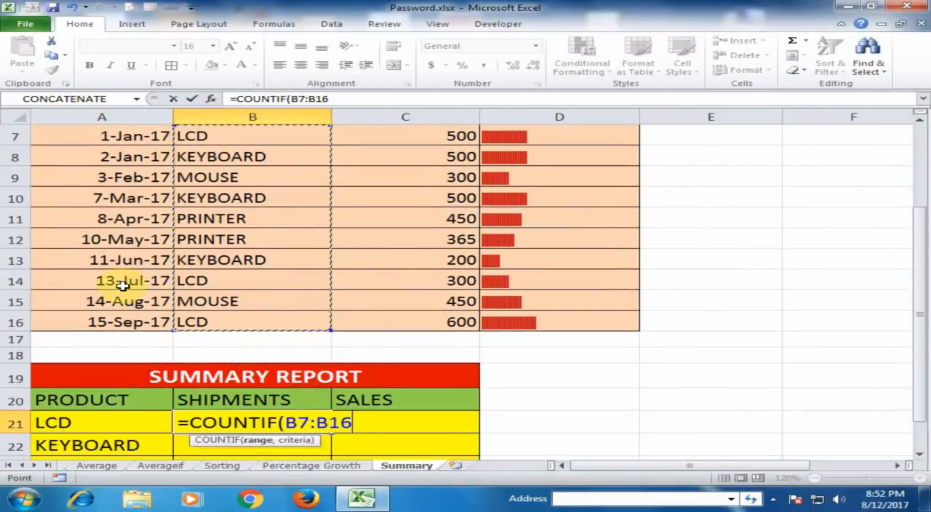
{"action": "mouse_move", "coordinate": [293, 264]}
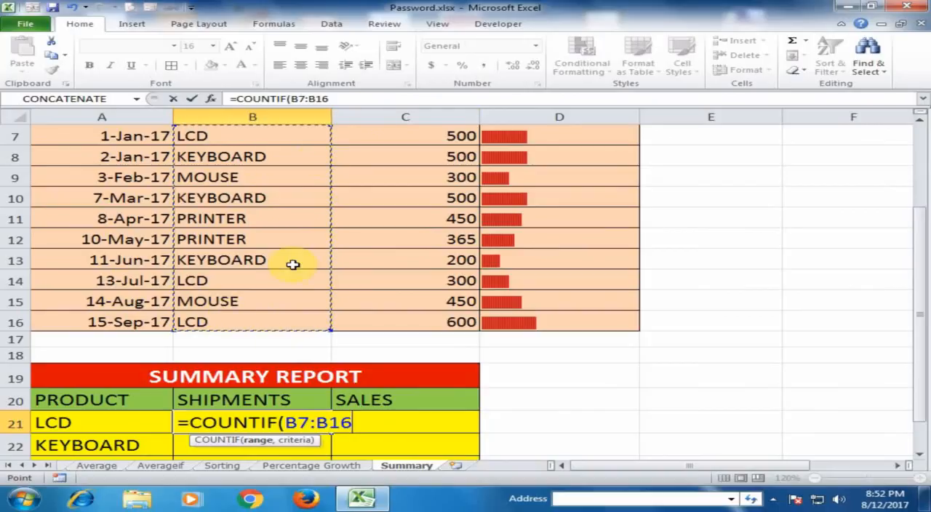
{"action": "mouse_move", "coordinate": [264, 268]}
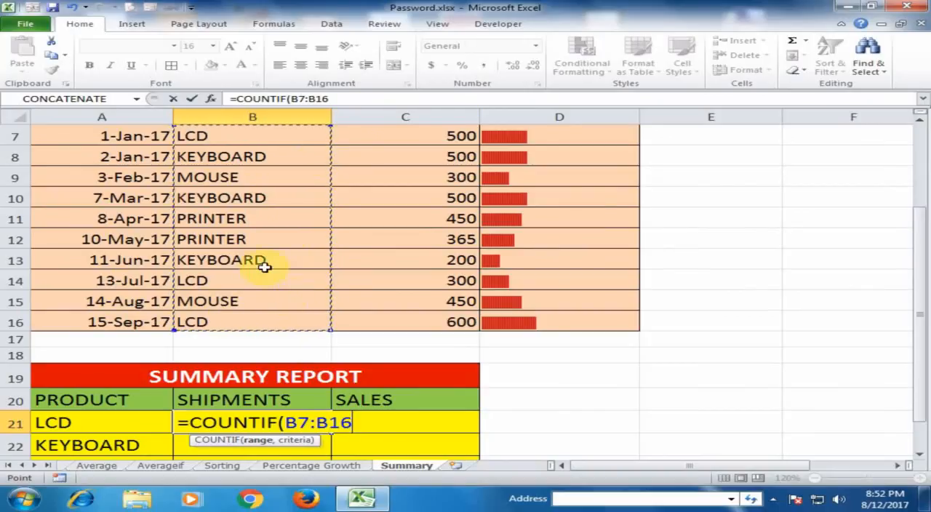
{"action": "key", "text": "F4"}
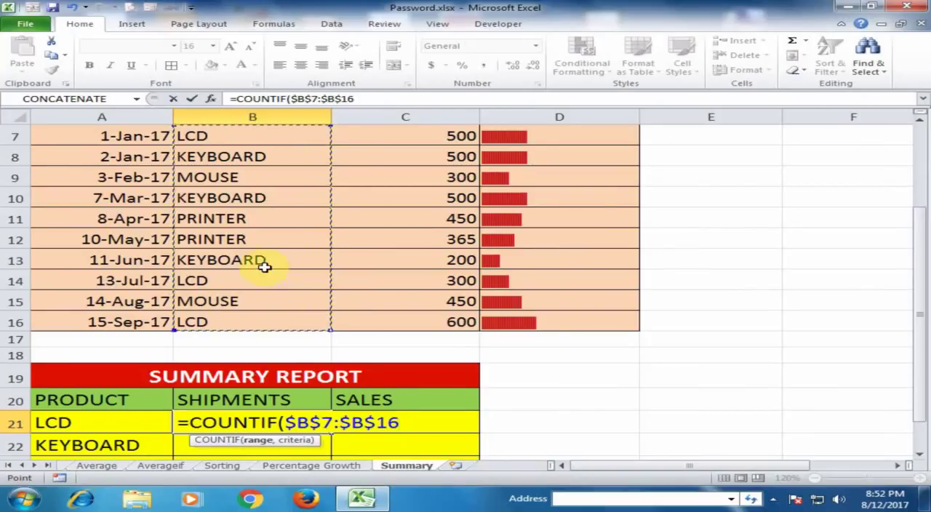
{"action": "type", "text": ","}
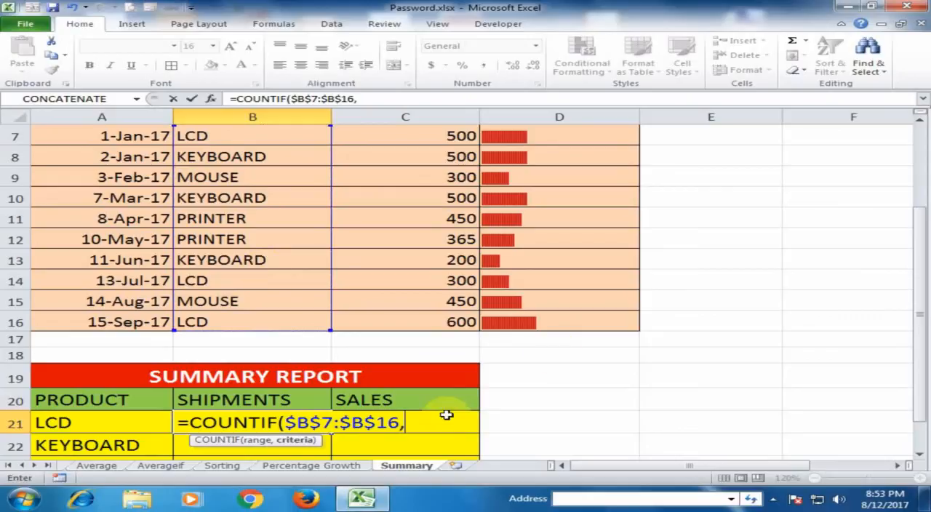
{"action": "mouse_move", "coordinate": [307, 448]}
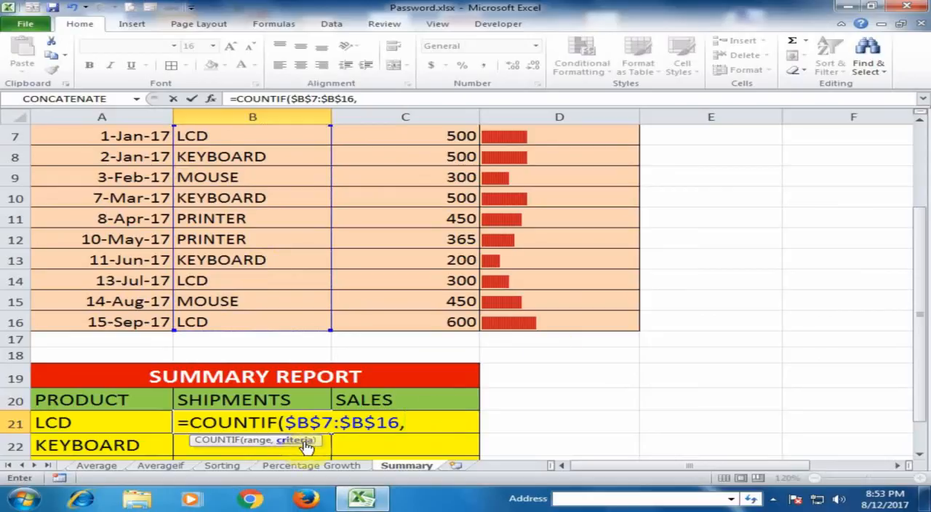
{"action": "left_click", "coordinate": [56, 422]}
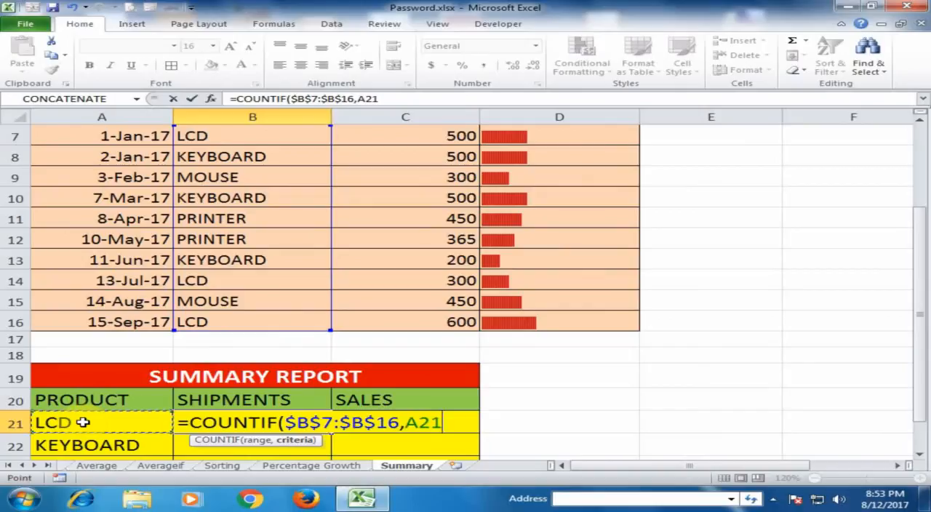
{"action": "type", "text": ")"}
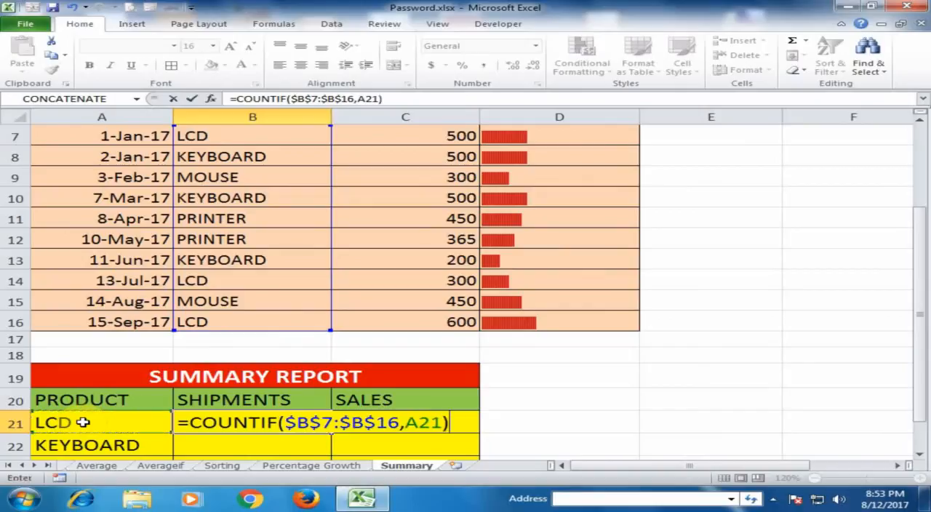
Commit the COUNTIF and copy it down to B24, giving counts 3, 3, 2, 2.
{"action": "key", "text": "Enter"}
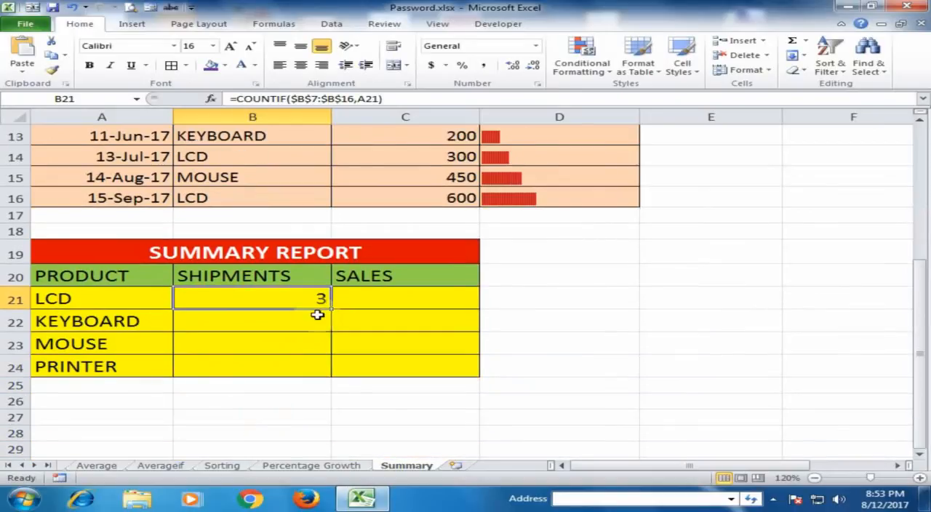
{"action": "left_click_drag", "start_coordinate": [320, 299], "coordinate": [320, 365]}
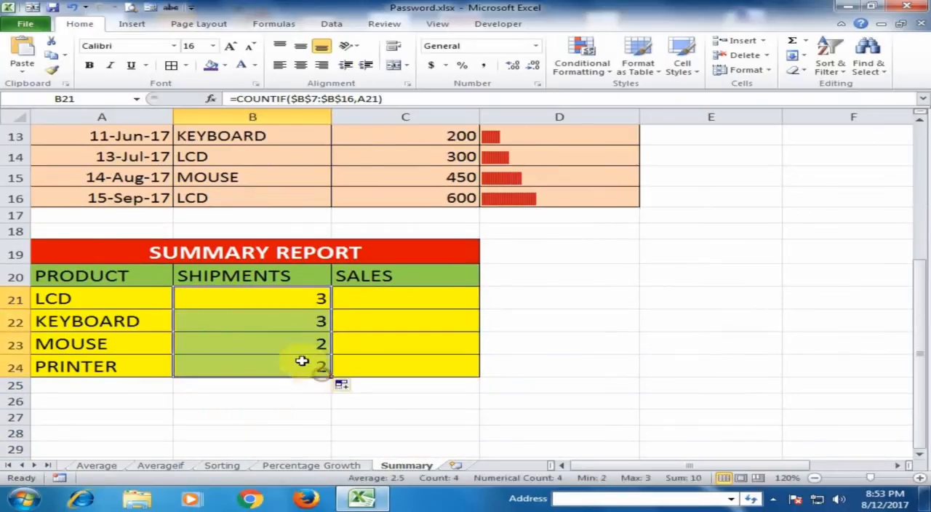
{"action": "left_click", "coordinate": [274, 320]}
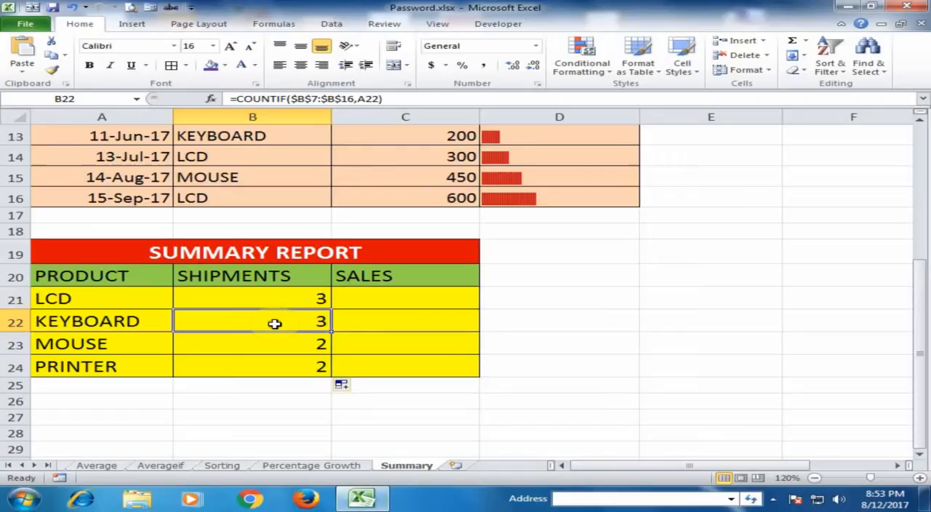
{"action": "mouse_move", "coordinate": [224, 324]}
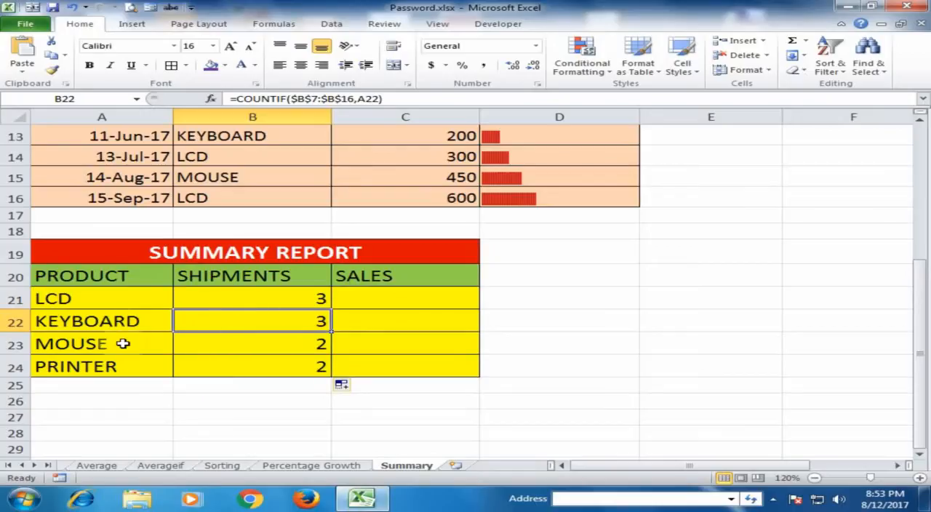
{"action": "left_click", "coordinate": [272, 344]}
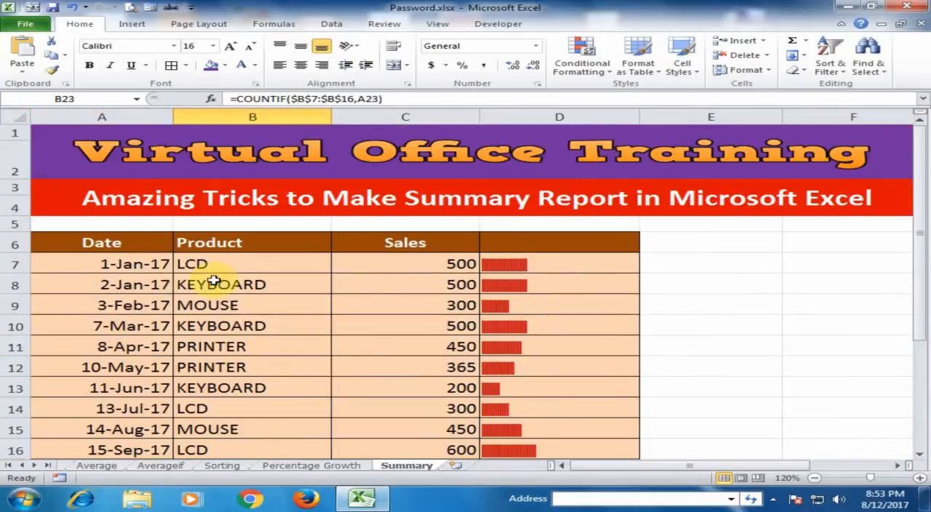
{"action": "scroll", "scroll_direction": "down", "scroll_amount": 3}
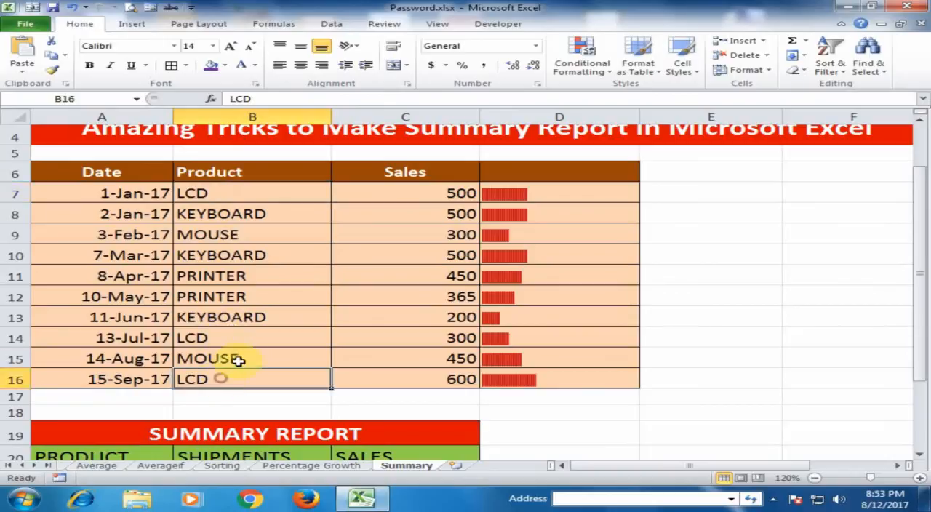
{"action": "scroll", "scroll_direction": "down", "scroll_amount": 3}
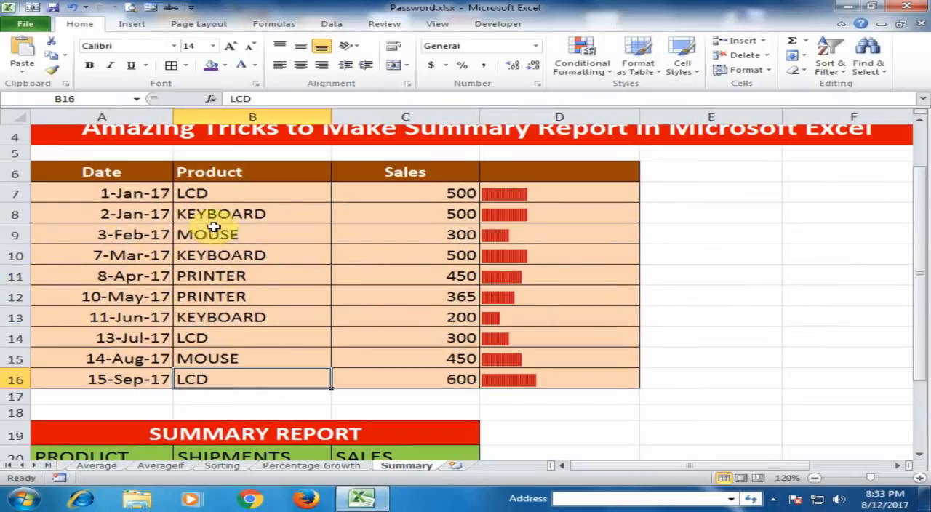
{"action": "left_click", "coordinate": [207, 233]}
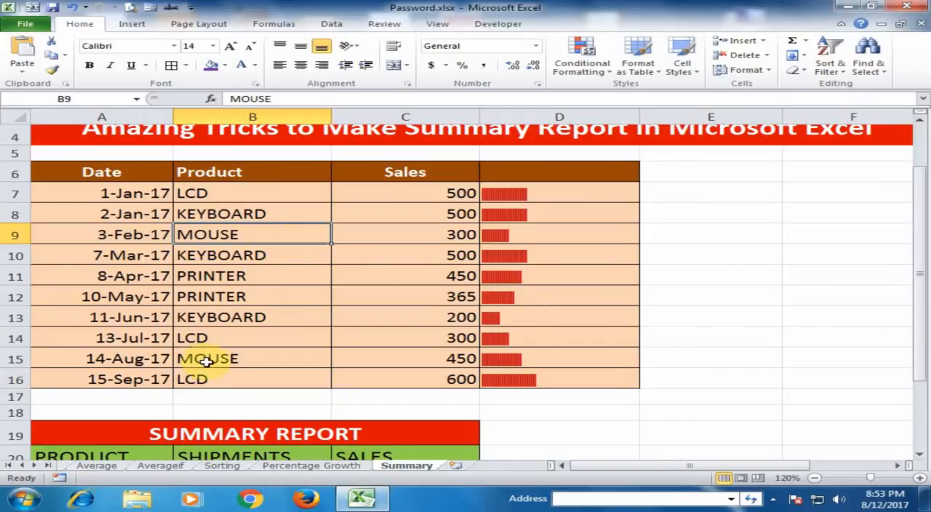
{"action": "scroll", "scroll_direction": "down", "scroll_amount": 3}
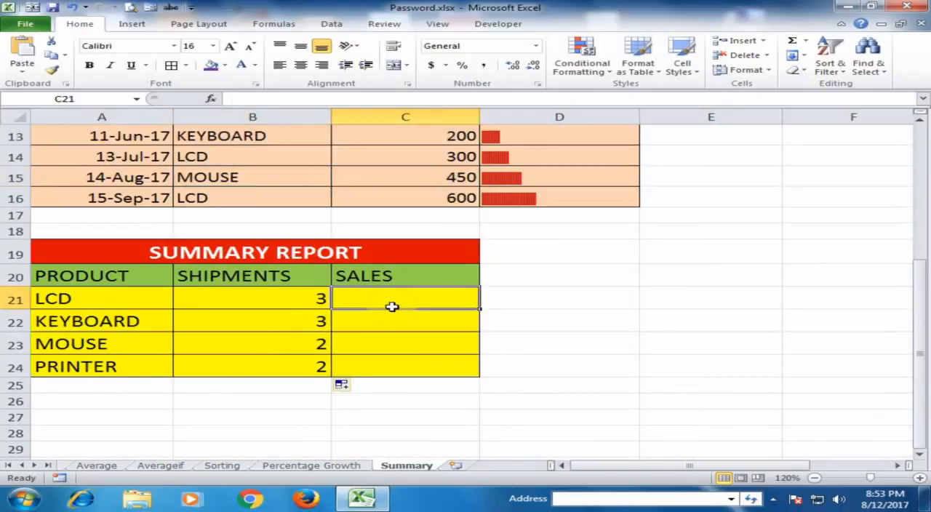
{"action": "mouse_move", "coordinate": [397, 301]}
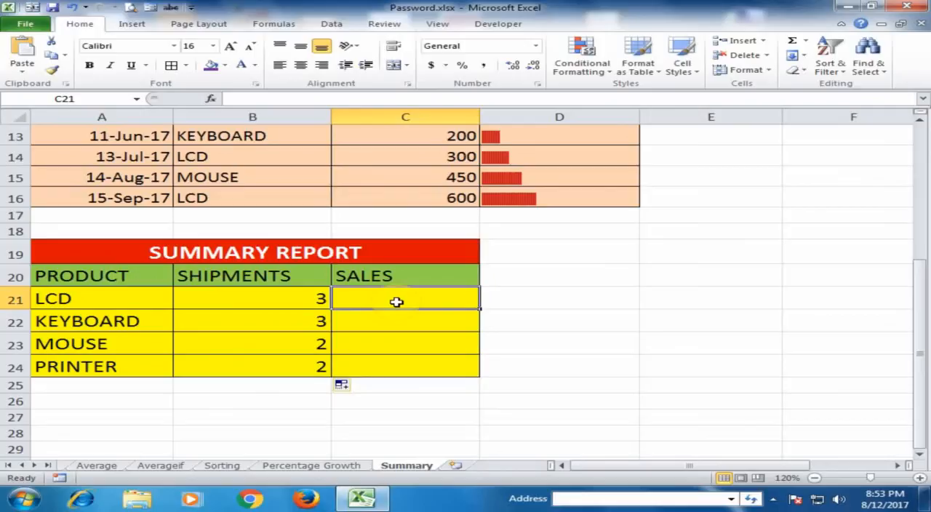
{"action": "mouse_move", "coordinate": [350, 301]}
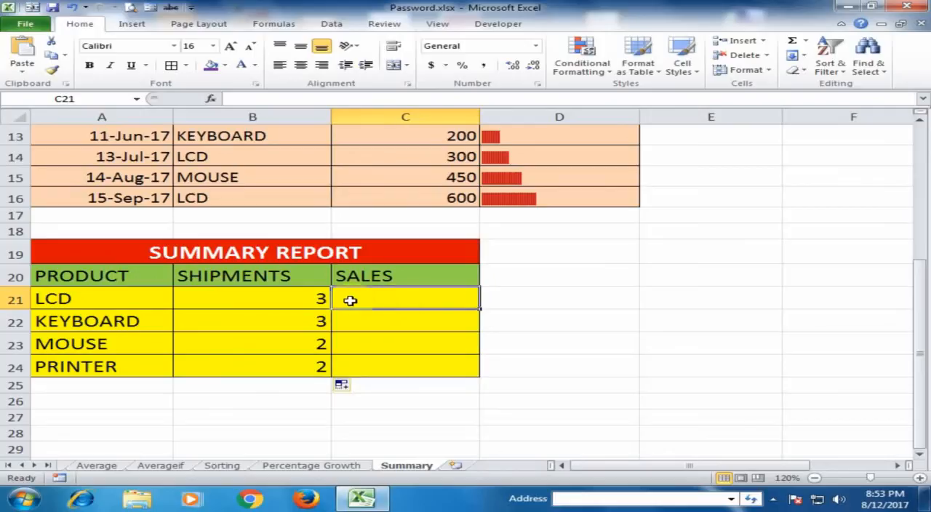
{"action": "mouse_move", "coordinate": [367, 290]}
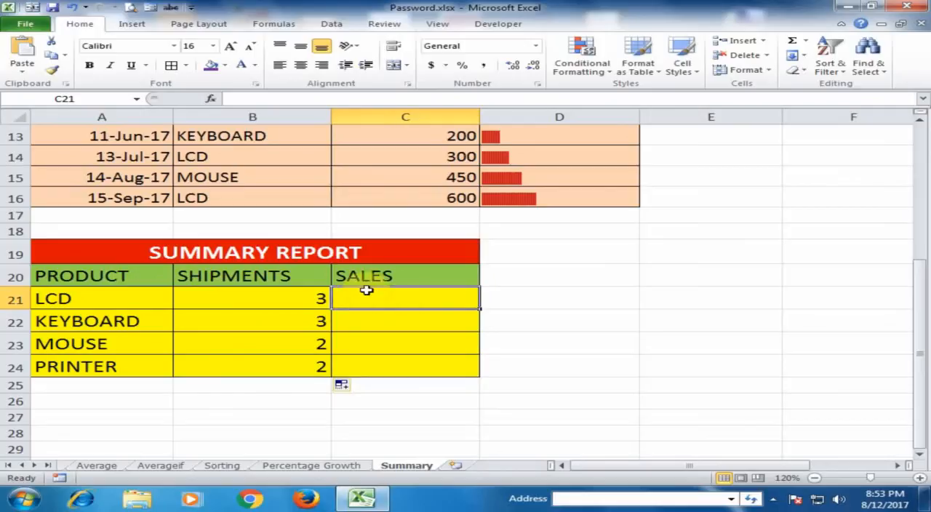
Enter =SUMIF($B$7:$B$16,A21,$C$7:$C$16) in C21 with both ranges locked.
{"action": "type", "text": "=s"}
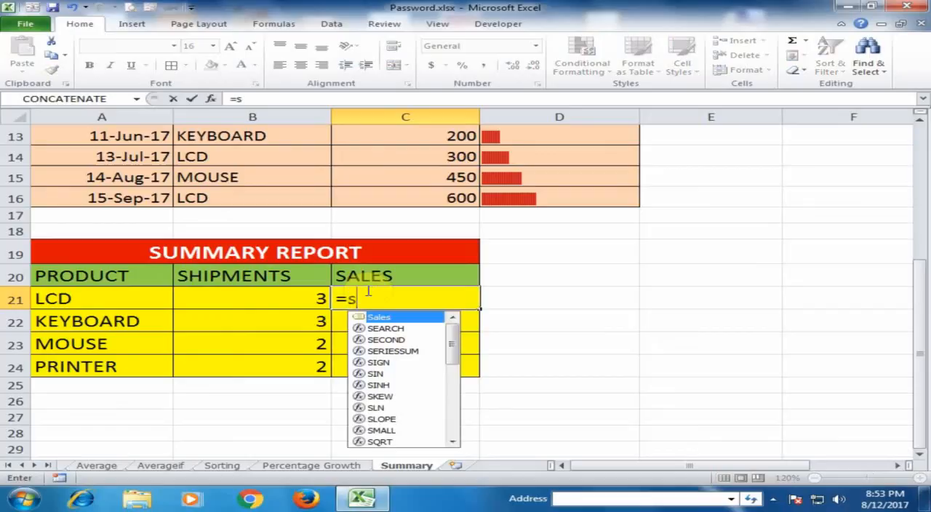
{"action": "type", "text": "um"}
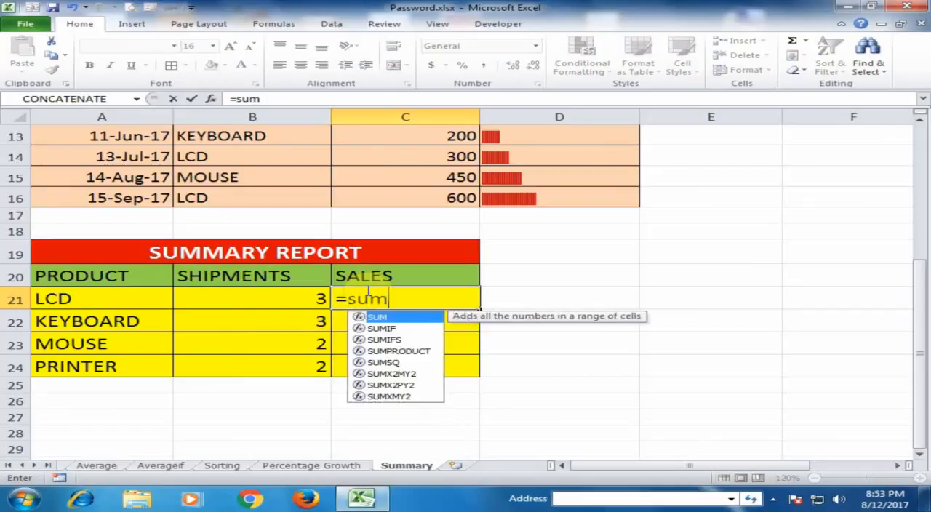
{"action": "type", "text": "i"}
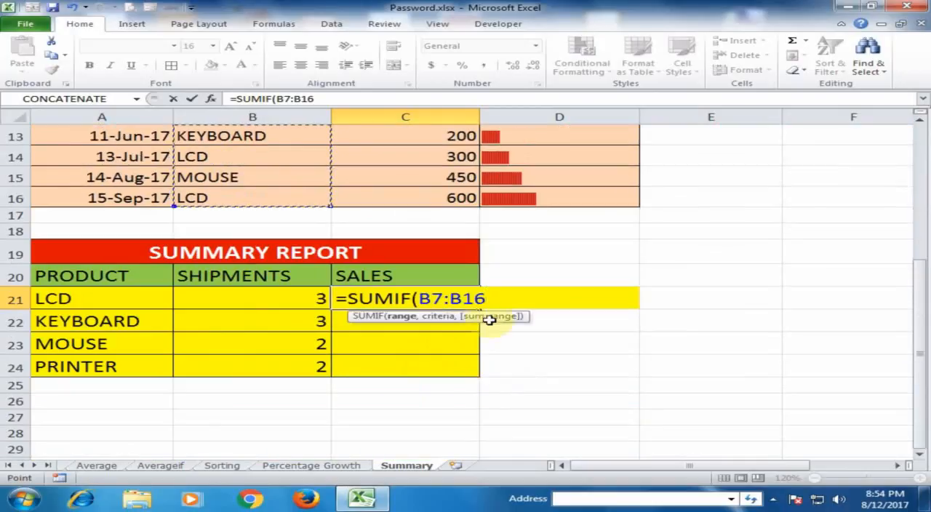
{"action": "key", "text": "F4"}
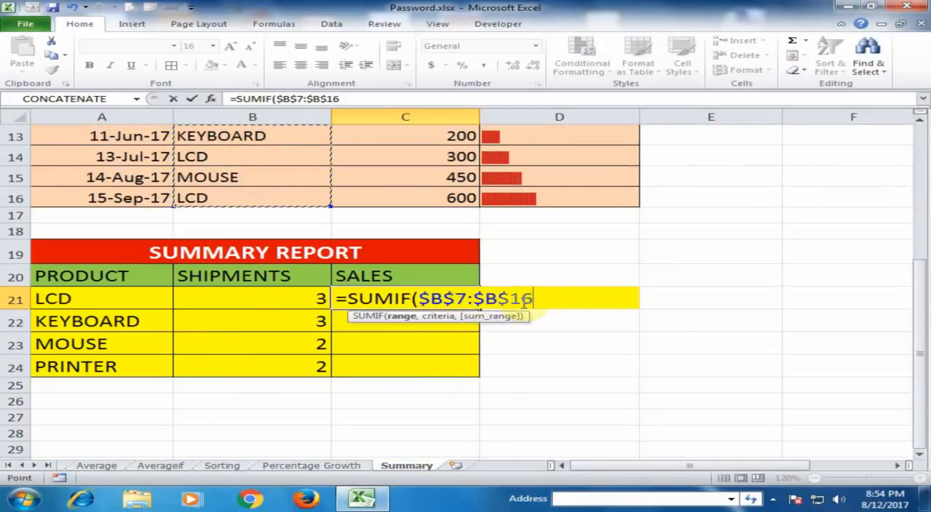
{"action": "type", "text": ","}
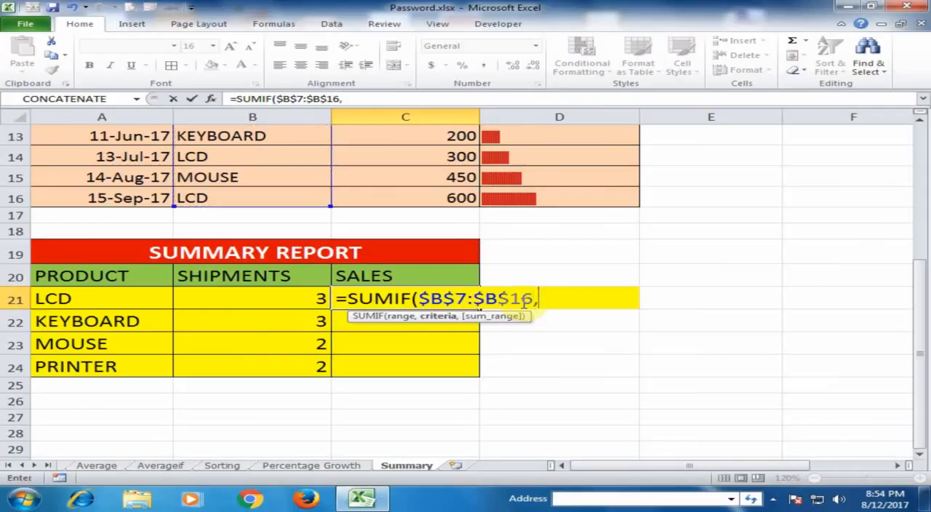
{"action": "left_click", "coordinate": [102, 298]}
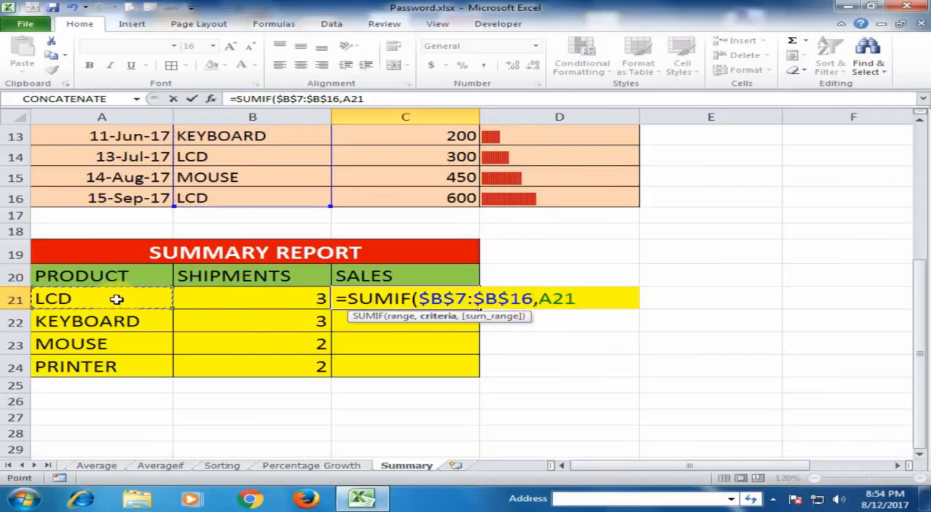
{"action": "type", "text": ","}
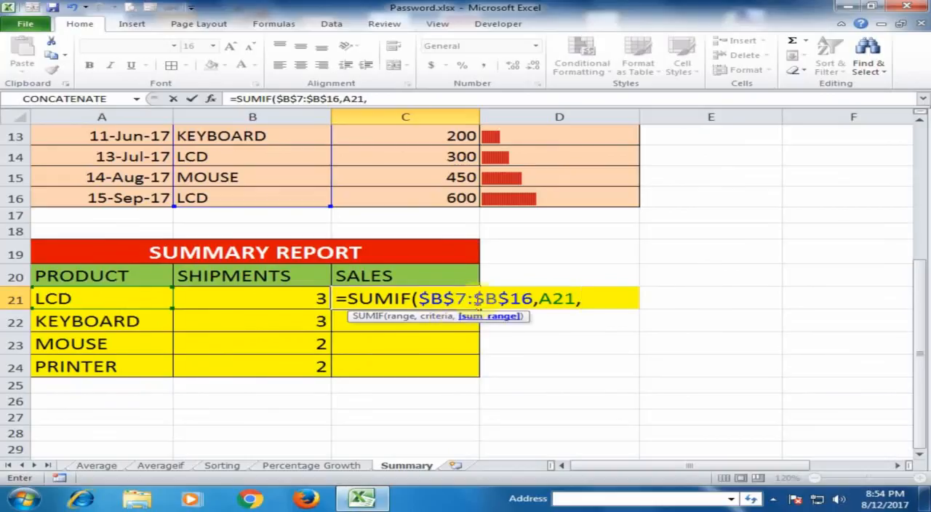
{"action": "left_click", "coordinate": [457, 193]}
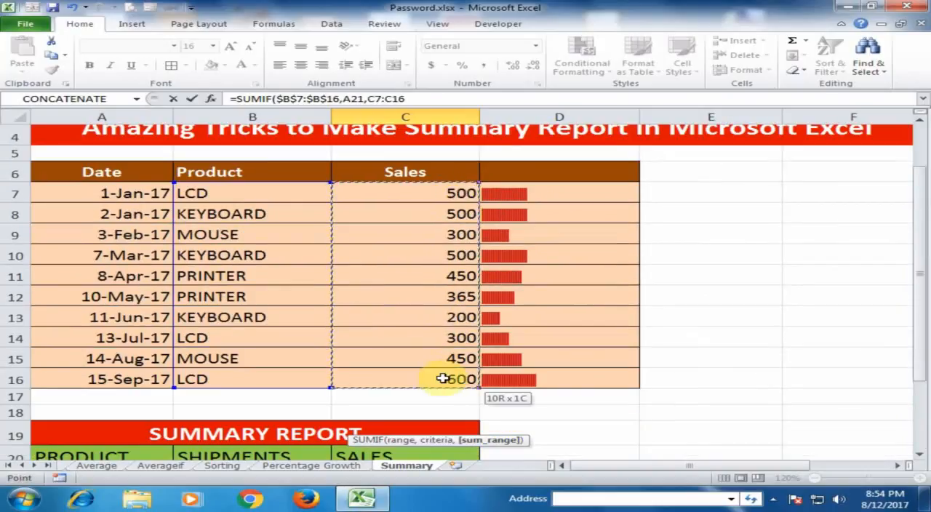
{"action": "scroll", "scroll_direction": "down", "scroll_amount": 3}
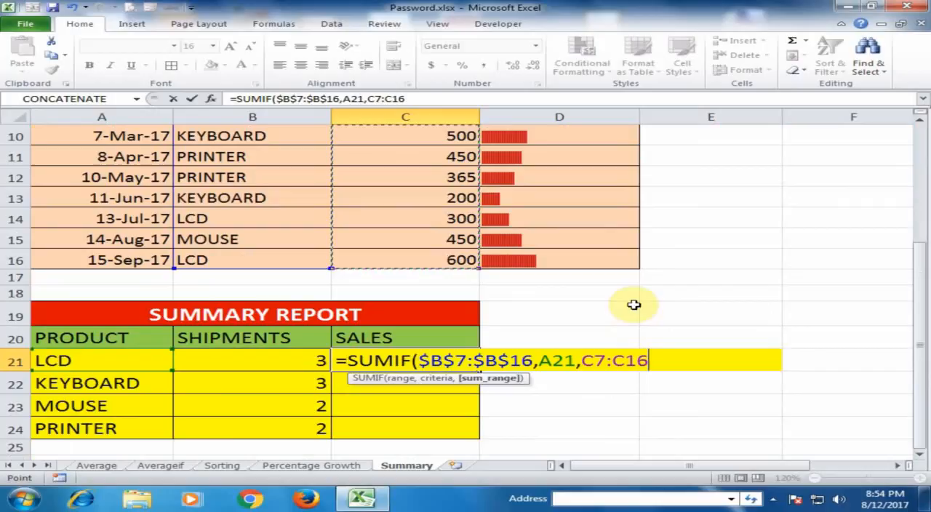
{"action": "mouse_move", "coordinate": [613, 288]}
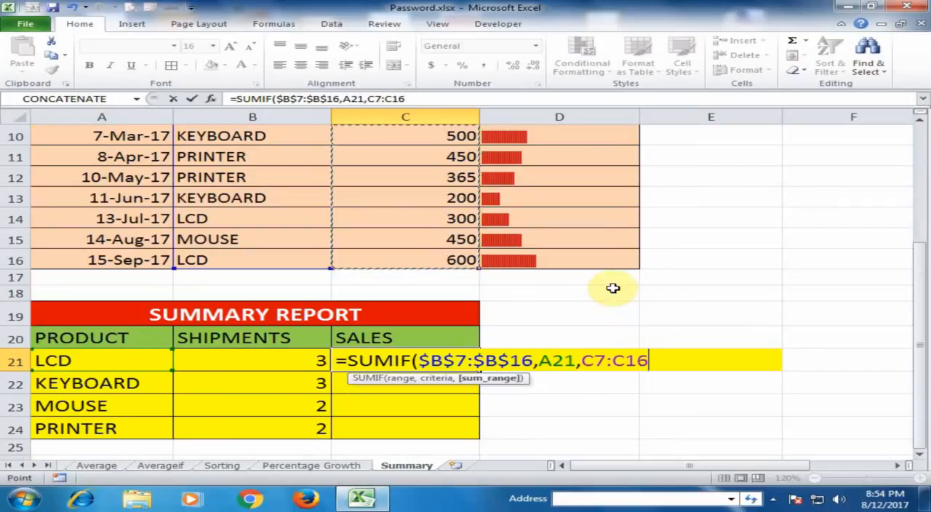
{"action": "key", "text": "F4"}
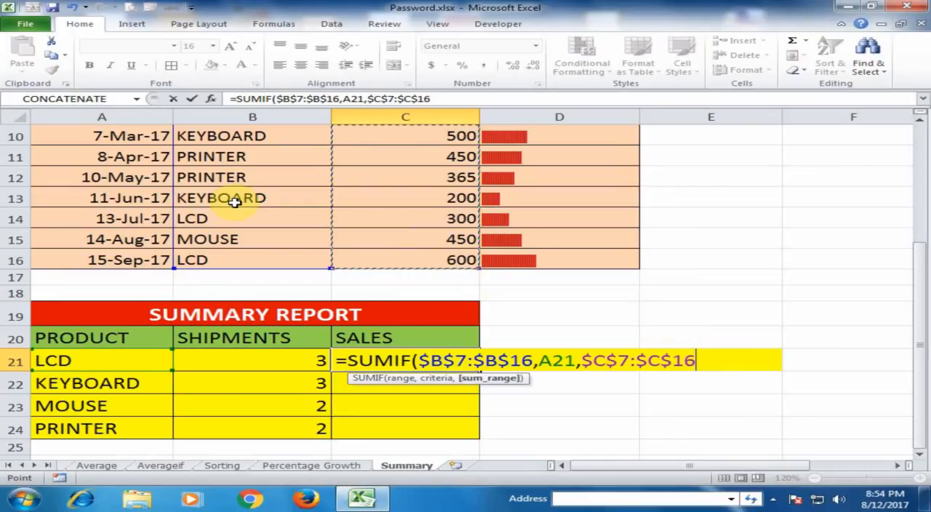
{"action": "mouse_move", "coordinate": [478, 312]}
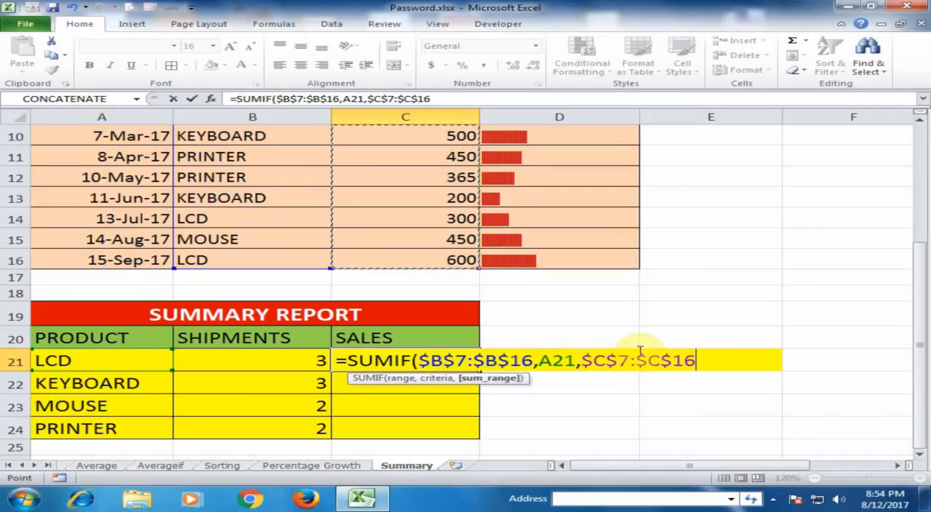
{"action": "type", "text": ")"}
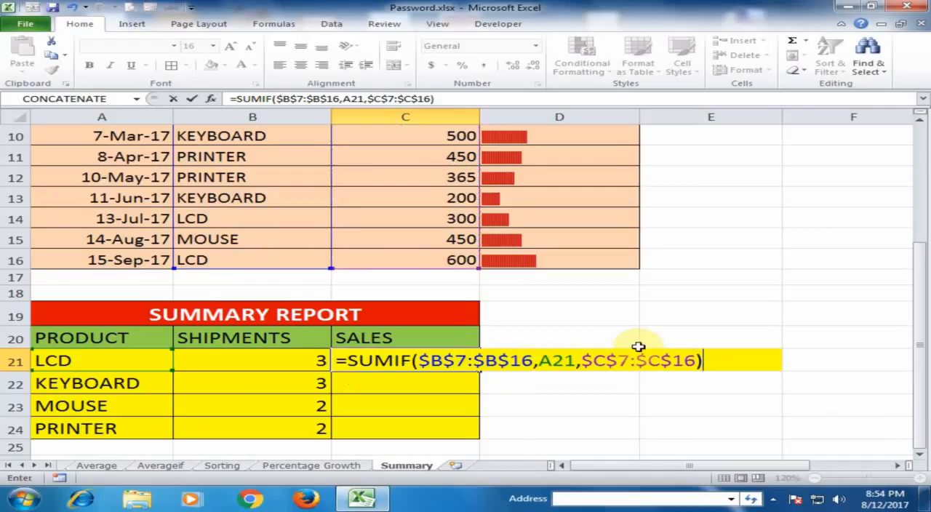
Commit the SUMIF formula and select the LCD sales total to copy down.
{"action": "key", "text": "Enter"}
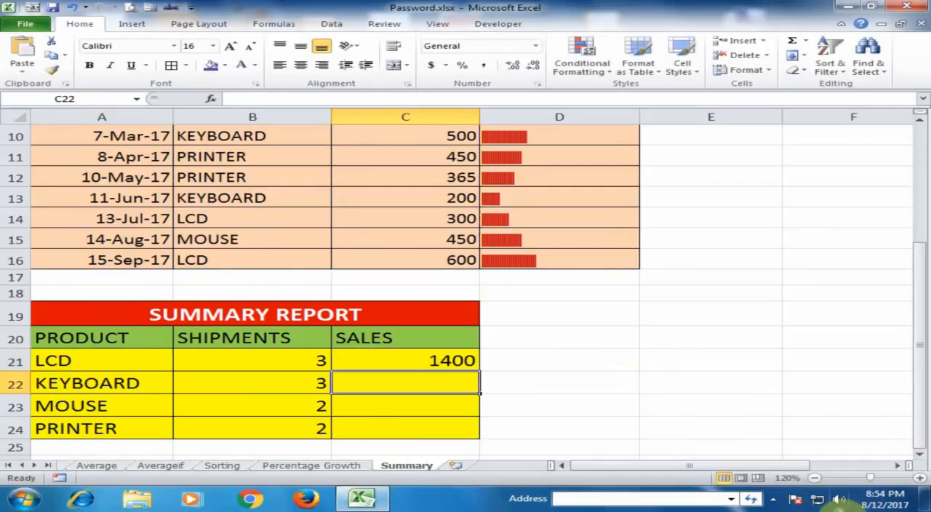
{"action": "mouse_move", "coordinate": [869, 316]}
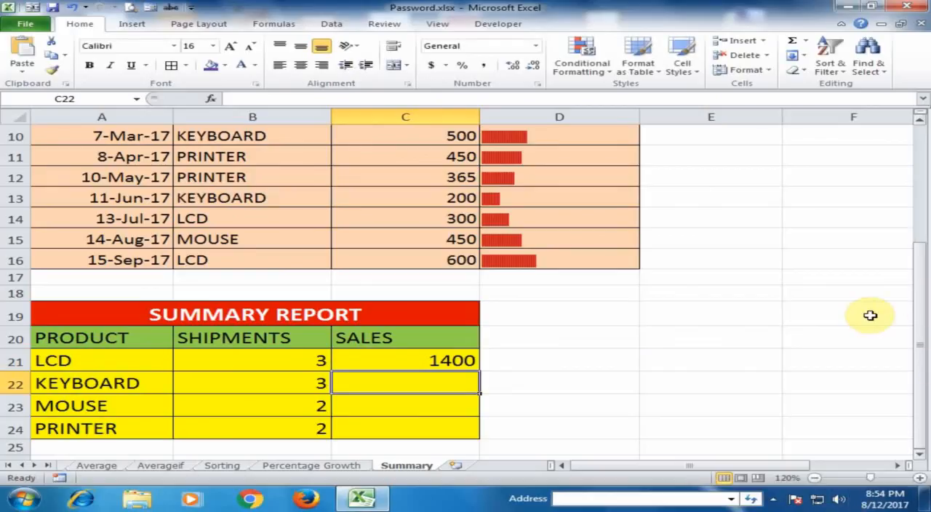
{"action": "left_click", "coordinate": [405, 360]}
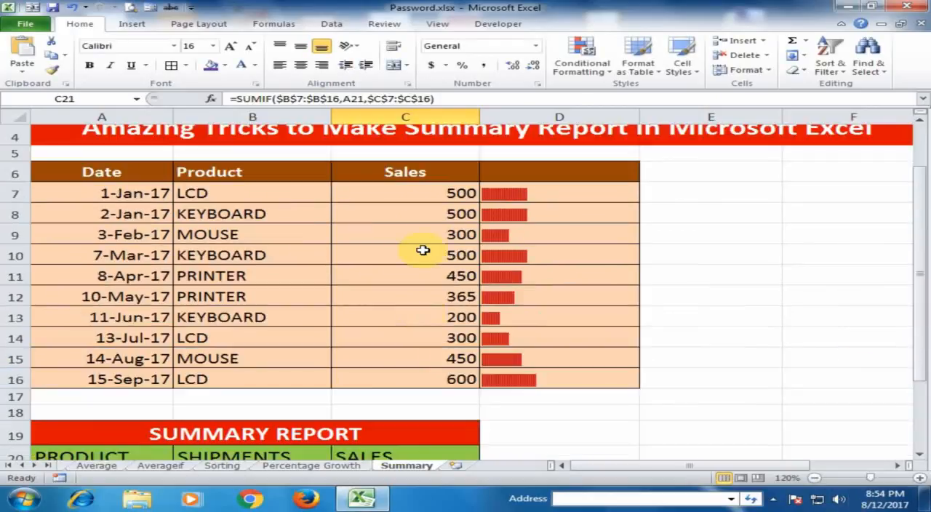
{"action": "left_click", "coordinate": [405, 193]}
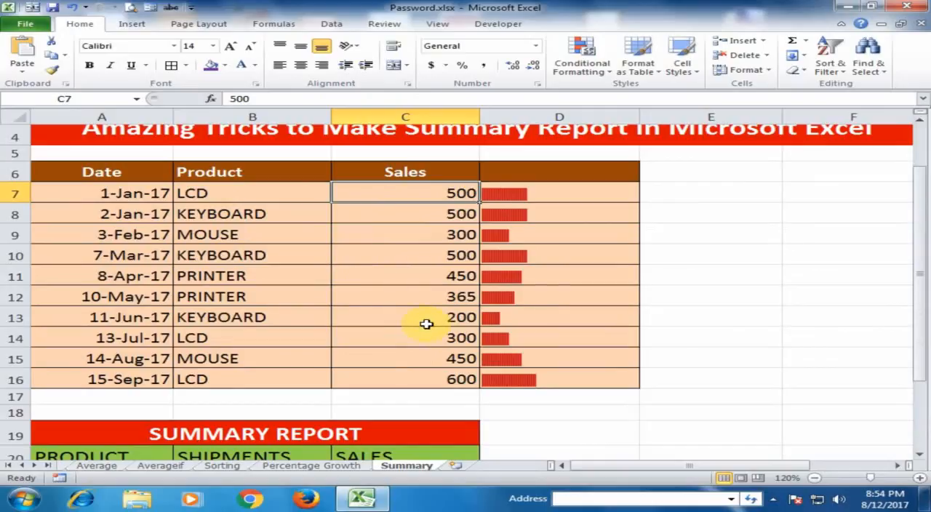
{"action": "left_click", "coordinate": [405, 337]}
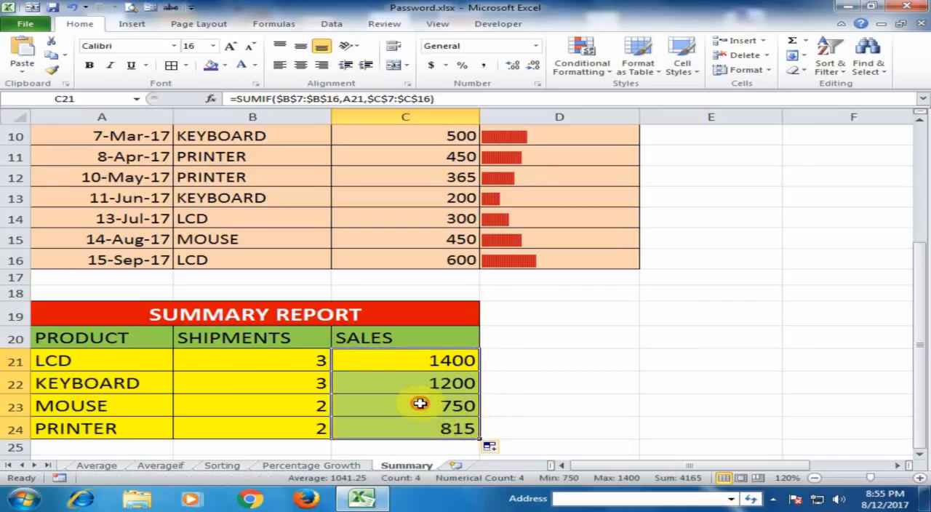
{"action": "left_click", "coordinate": [382, 404]}
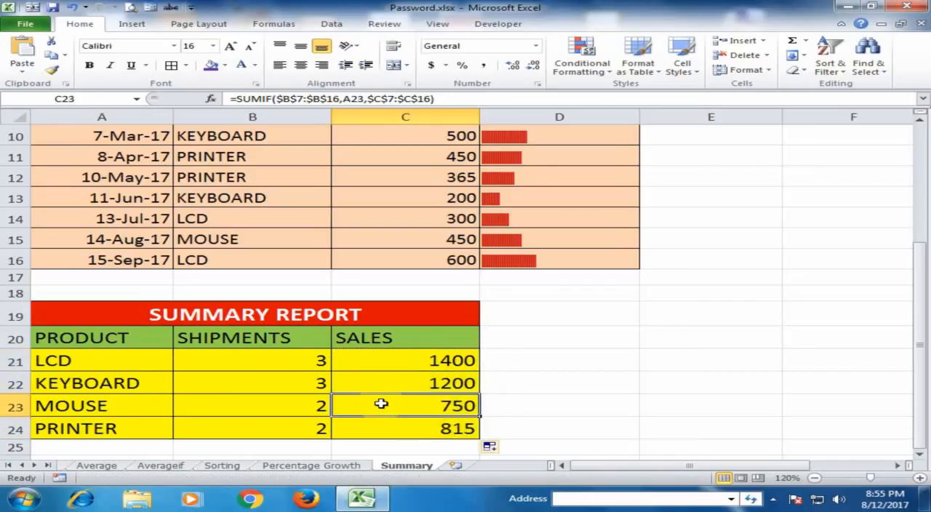
{"action": "mouse_move", "coordinate": [423, 406]}
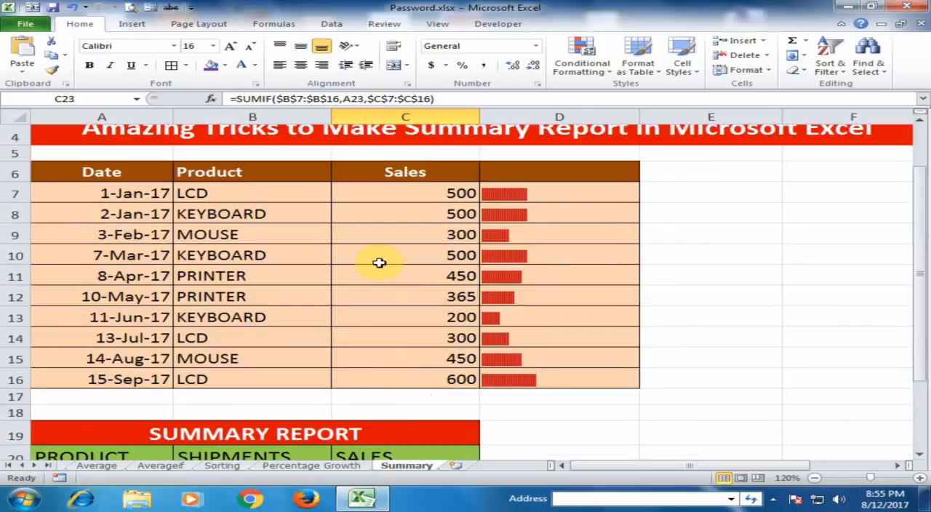
{"action": "left_click", "coordinate": [405, 233]}
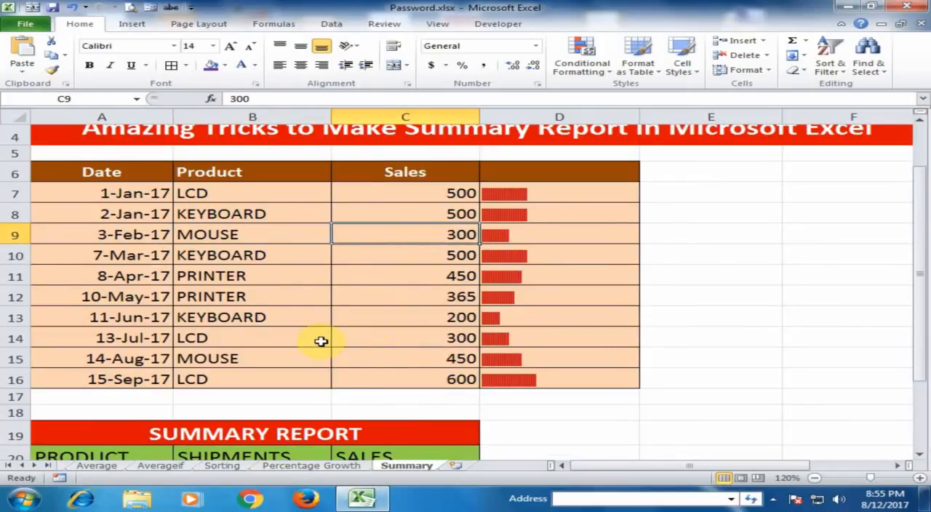
{"action": "left_click", "coordinate": [422, 360]}
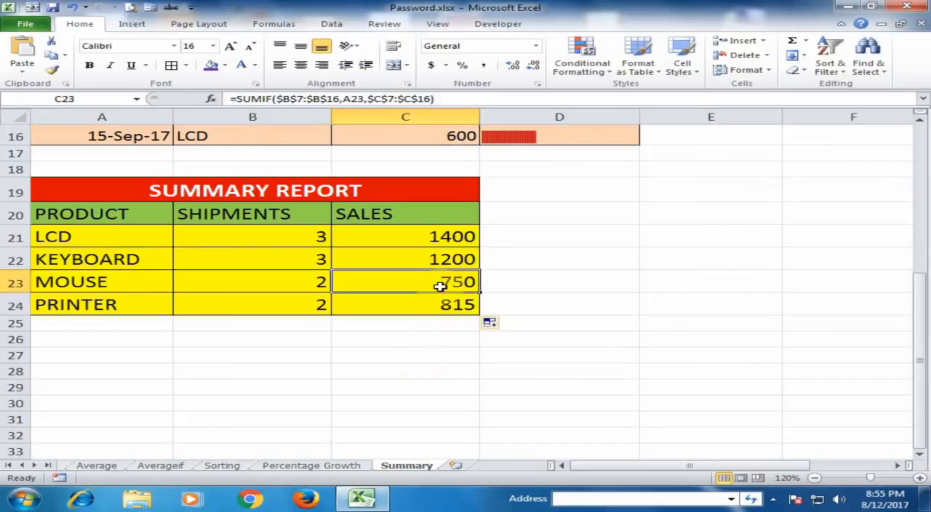
{"action": "left_click", "coordinate": [405, 371]}
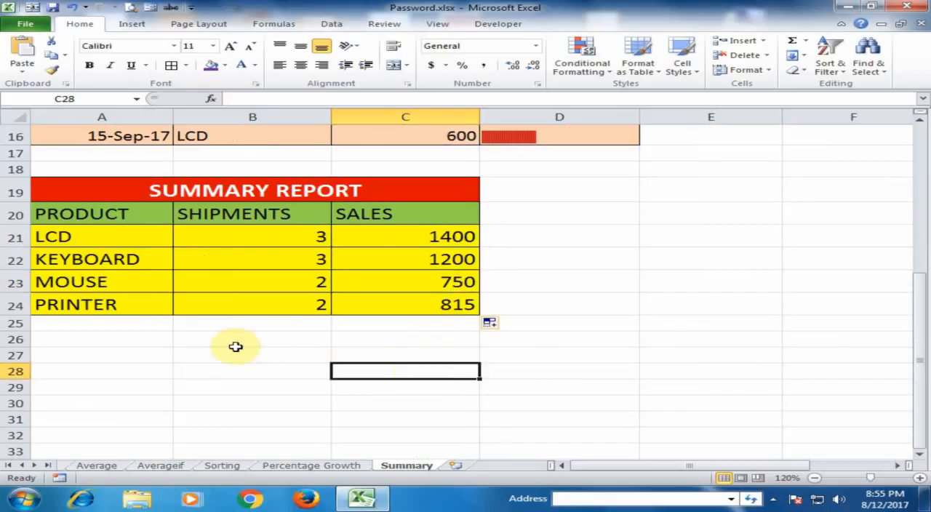
{"action": "mouse_move", "coordinate": [240, 364]}
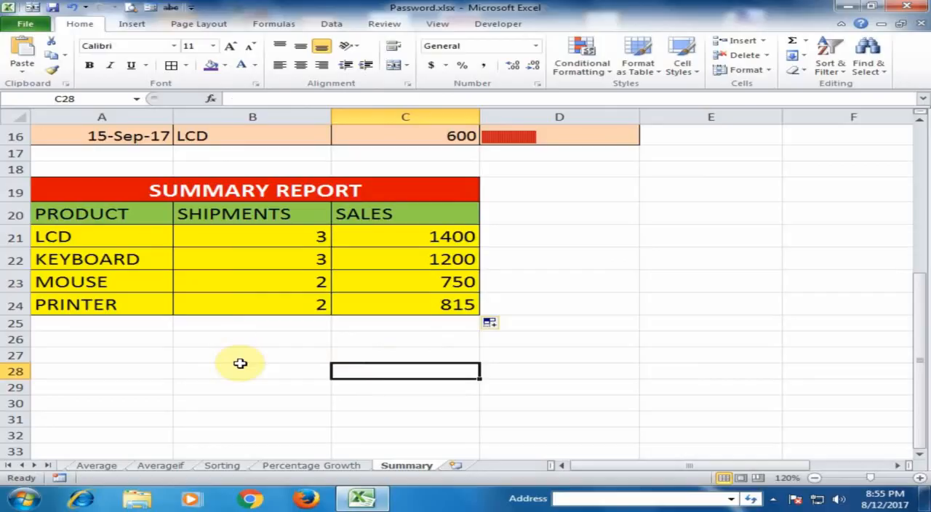
{"action": "mouse_move", "coordinate": [241, 357]}
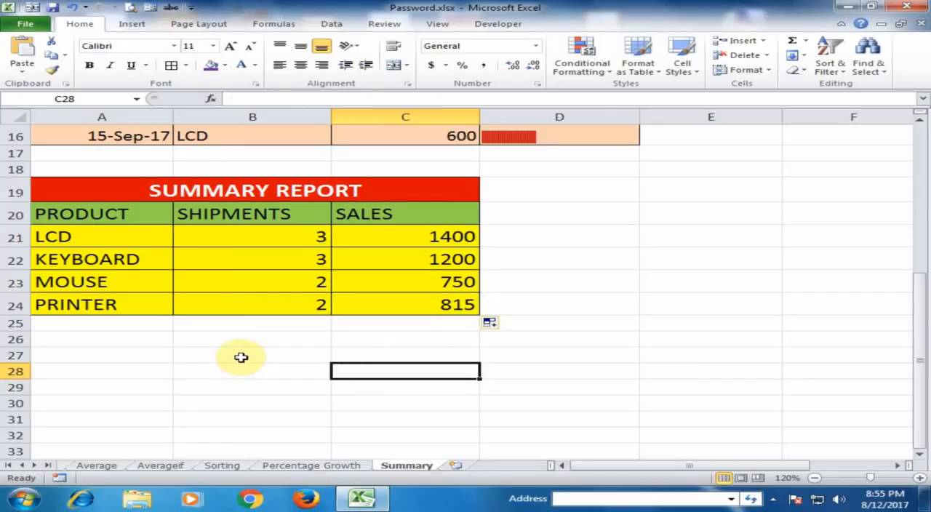